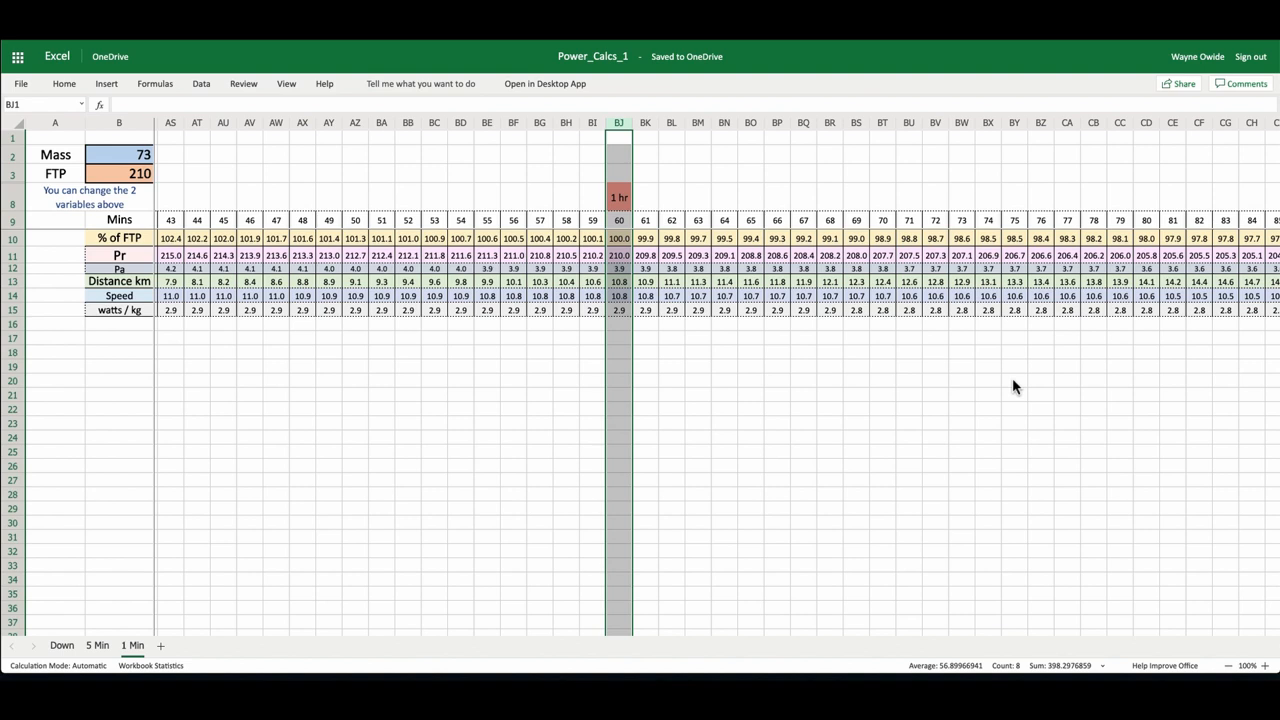
mouse_move(1019, 387)
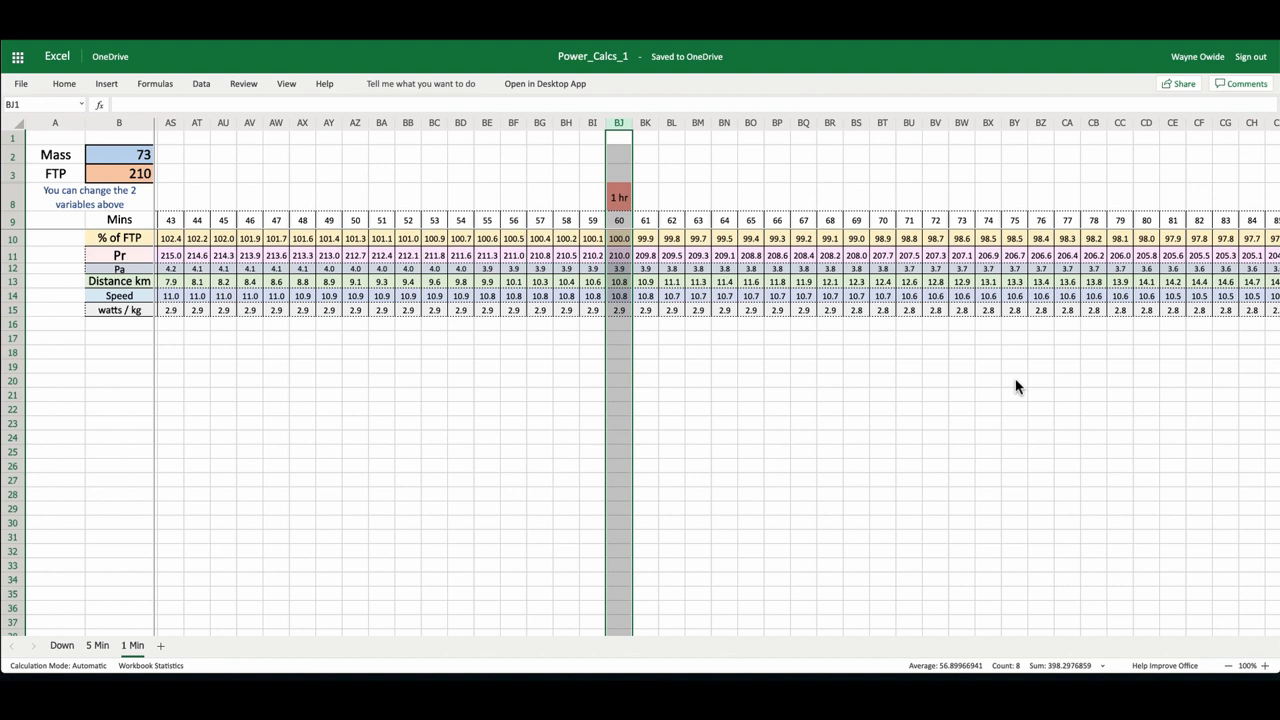
mouse_move(74, 235)
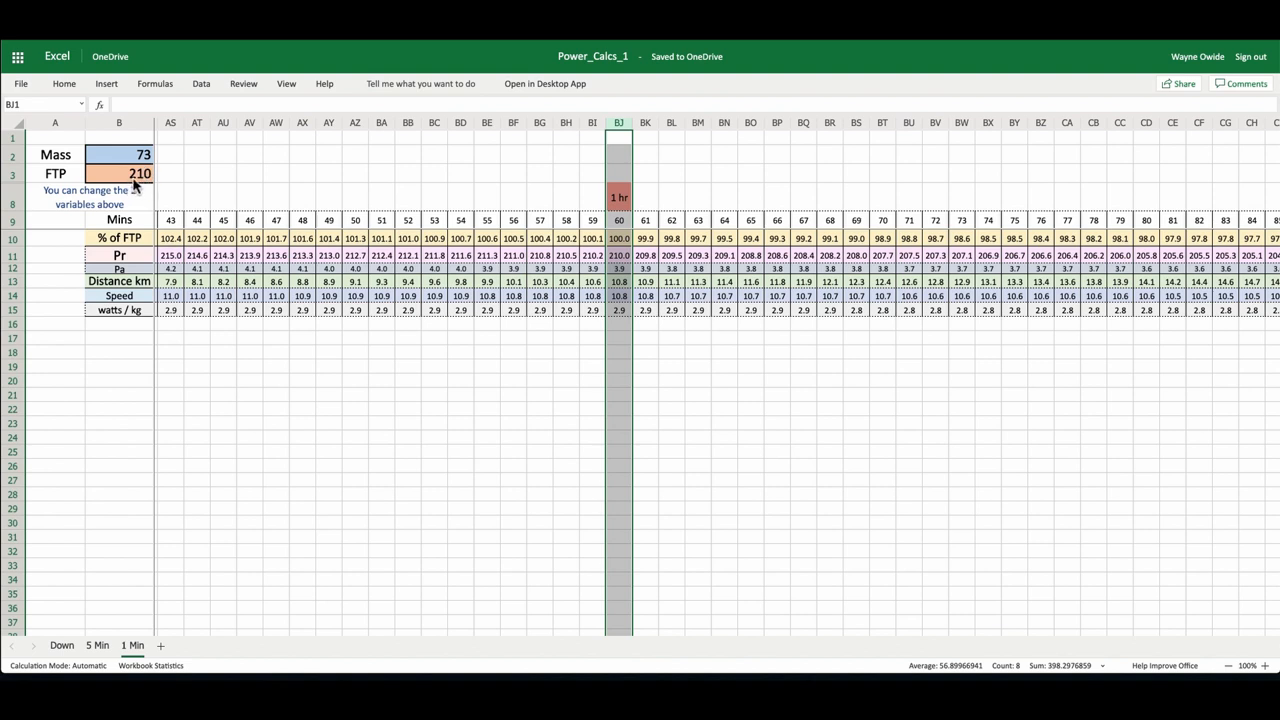
mouse_move(577, 338)
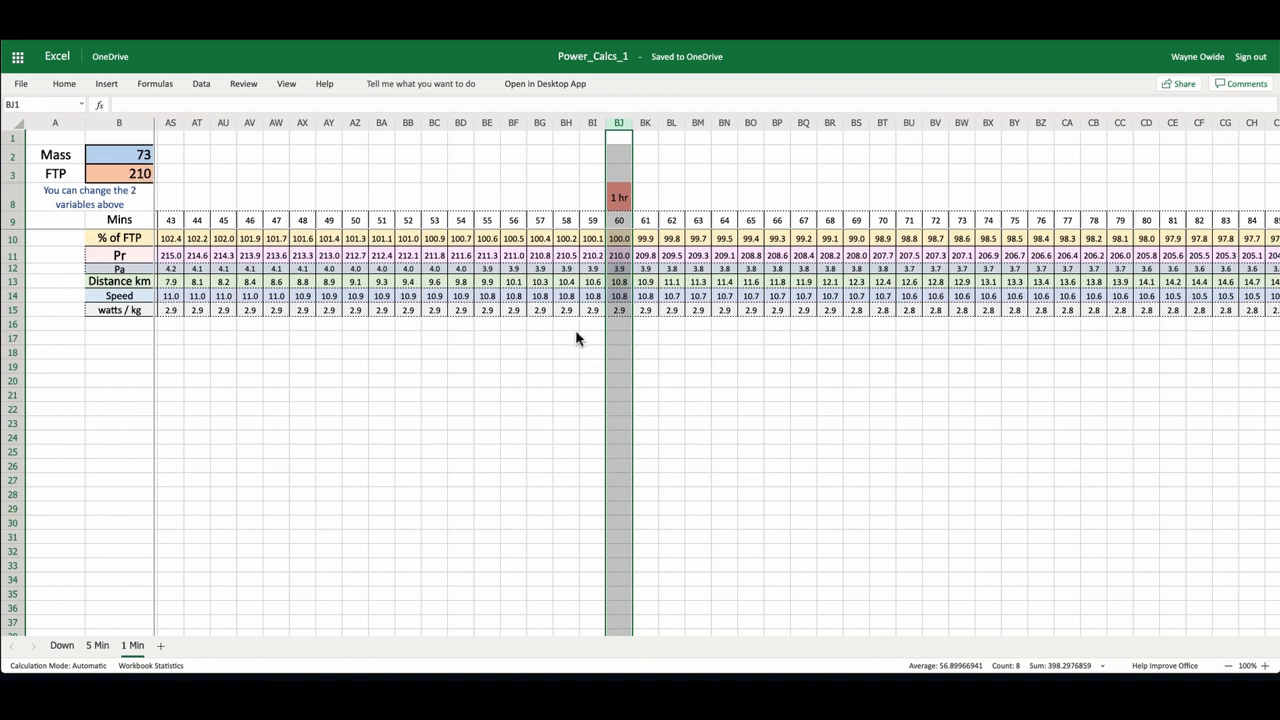
mouse_move(632, 312)
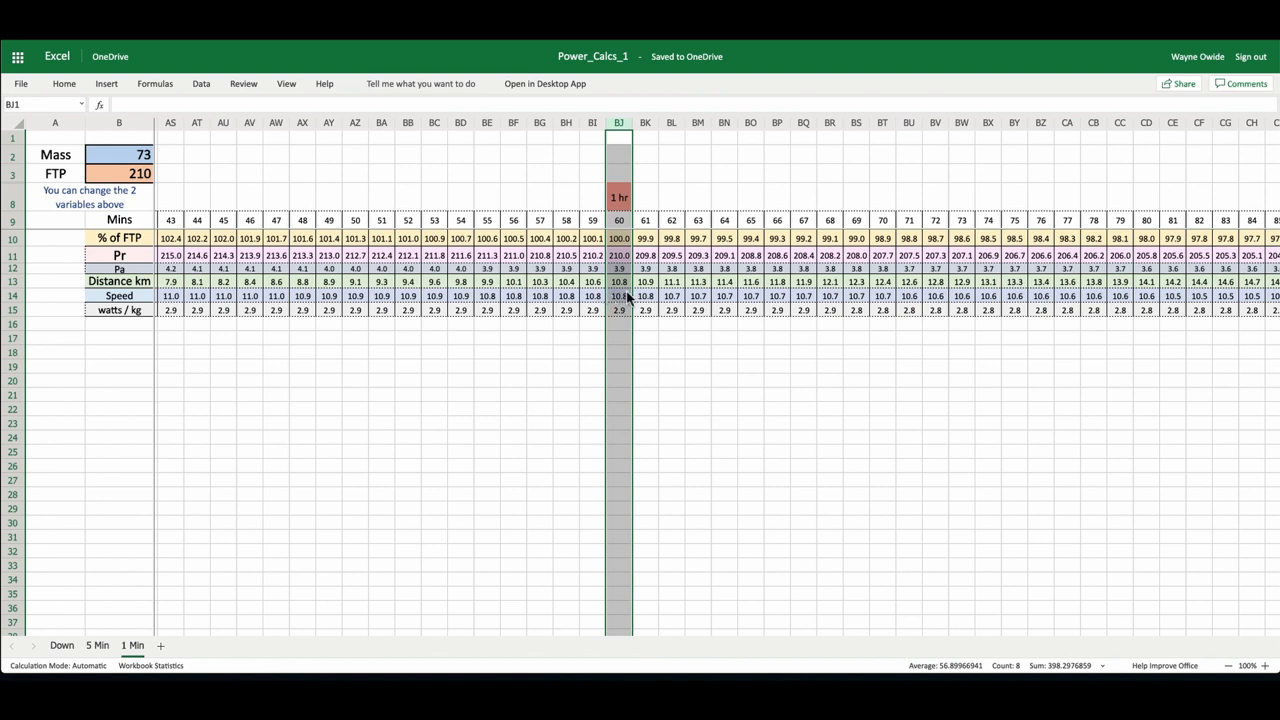
mouse_move(624, 298)
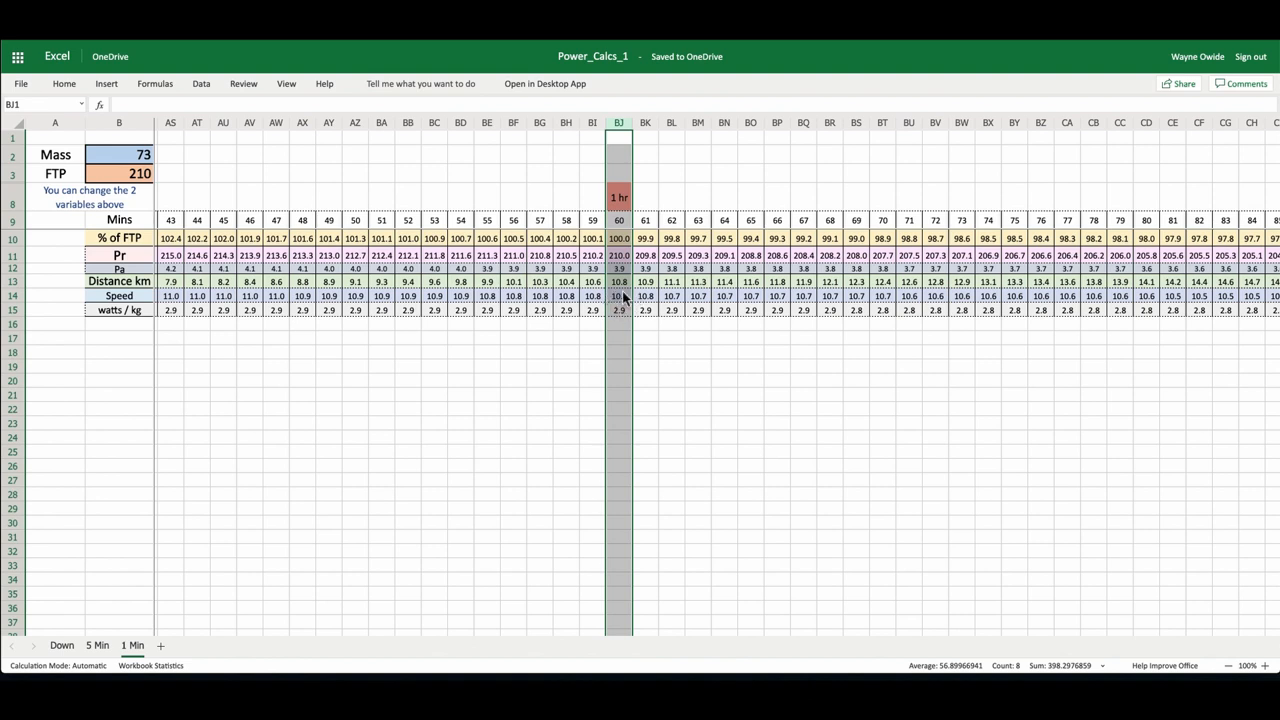
mouse_move(625, 339)
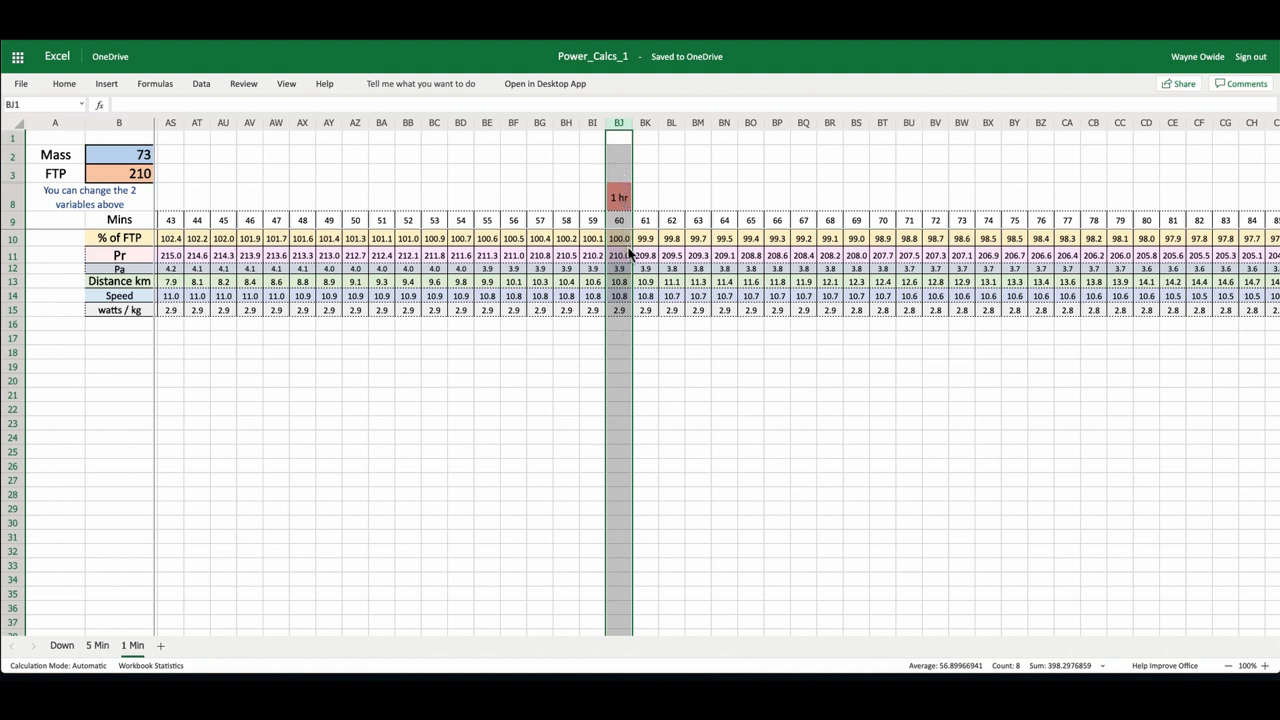
mouse_move(622, 268)
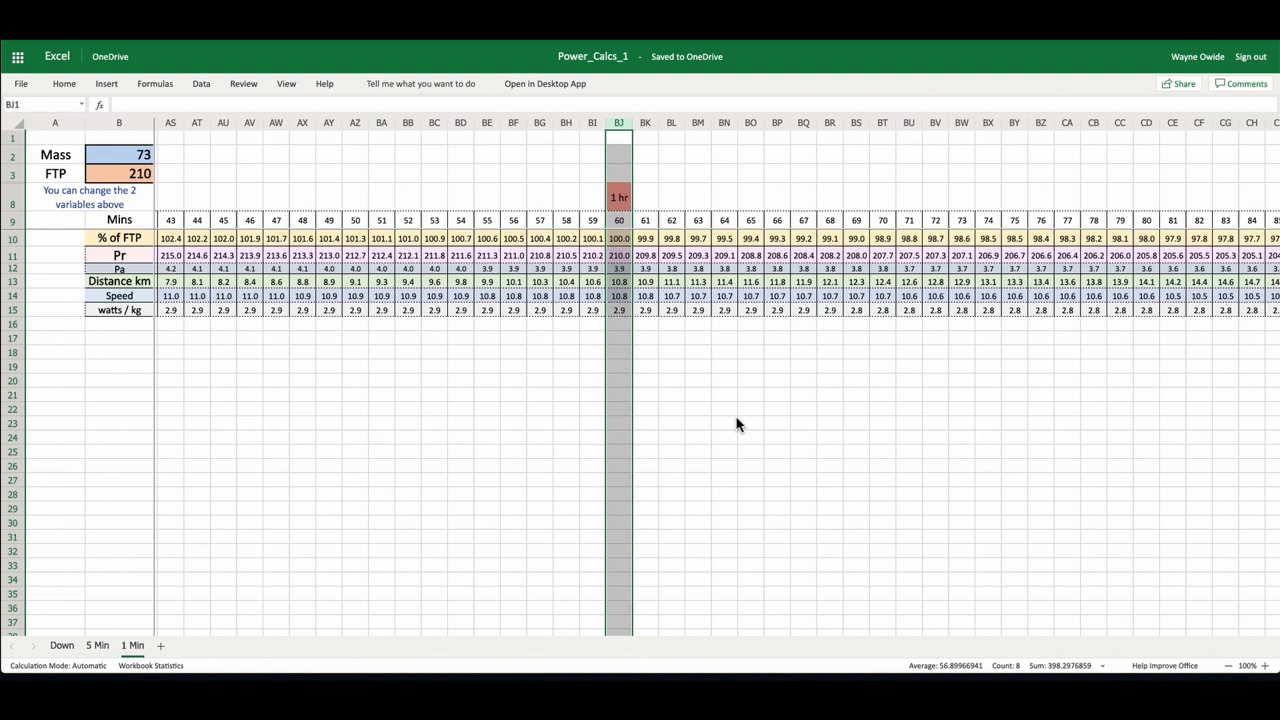
mouse_move(619, 447)
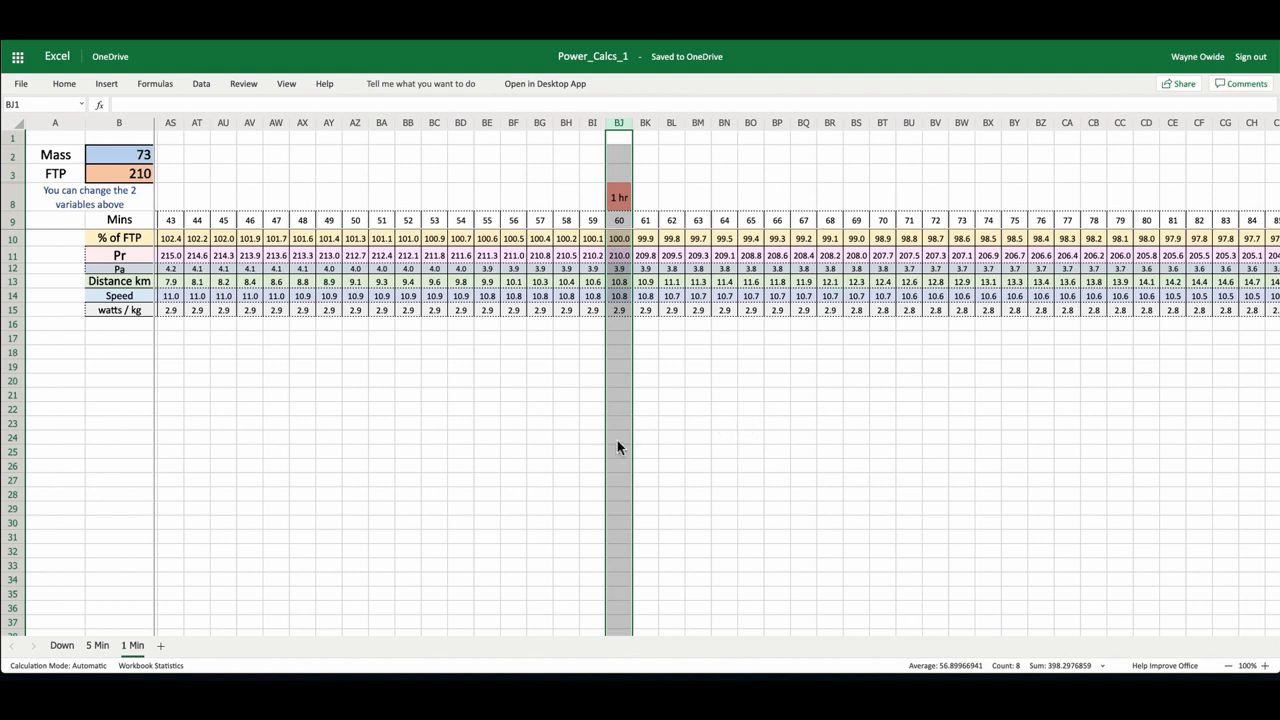
mouse_move(629, 449)
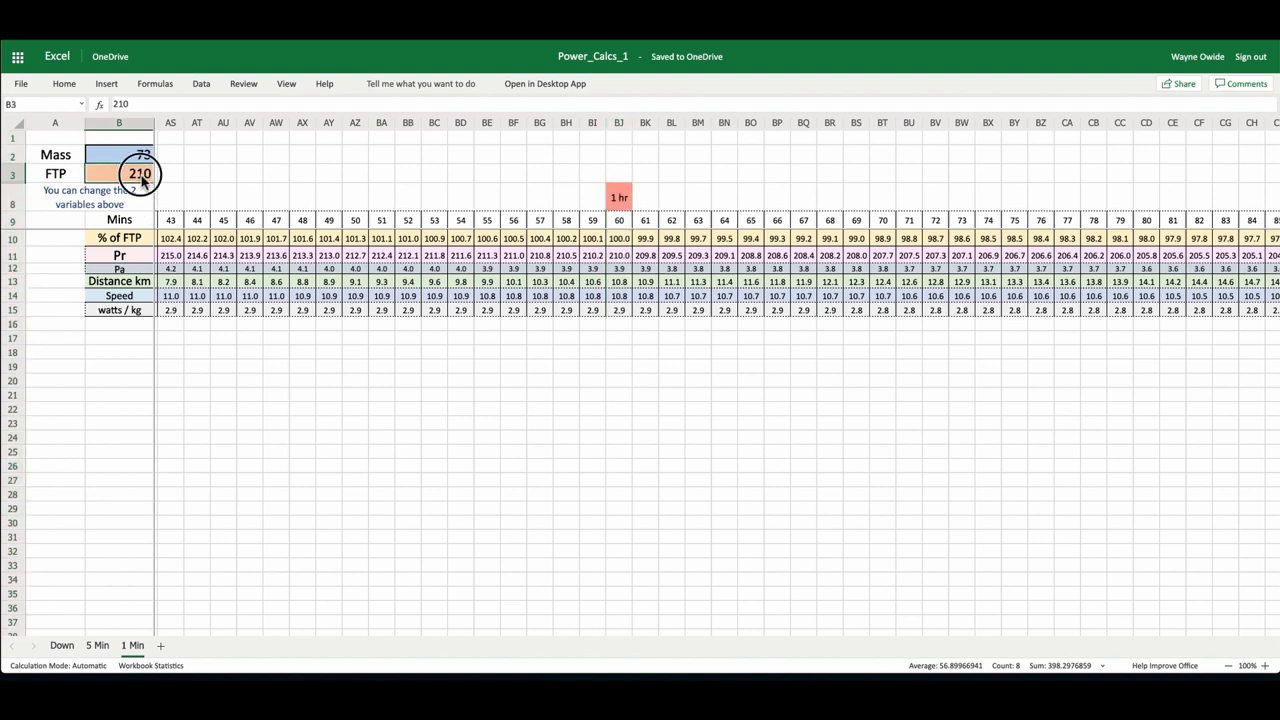
Set FTP to 212 and view the recalculated power table out to minute 264
type("212")
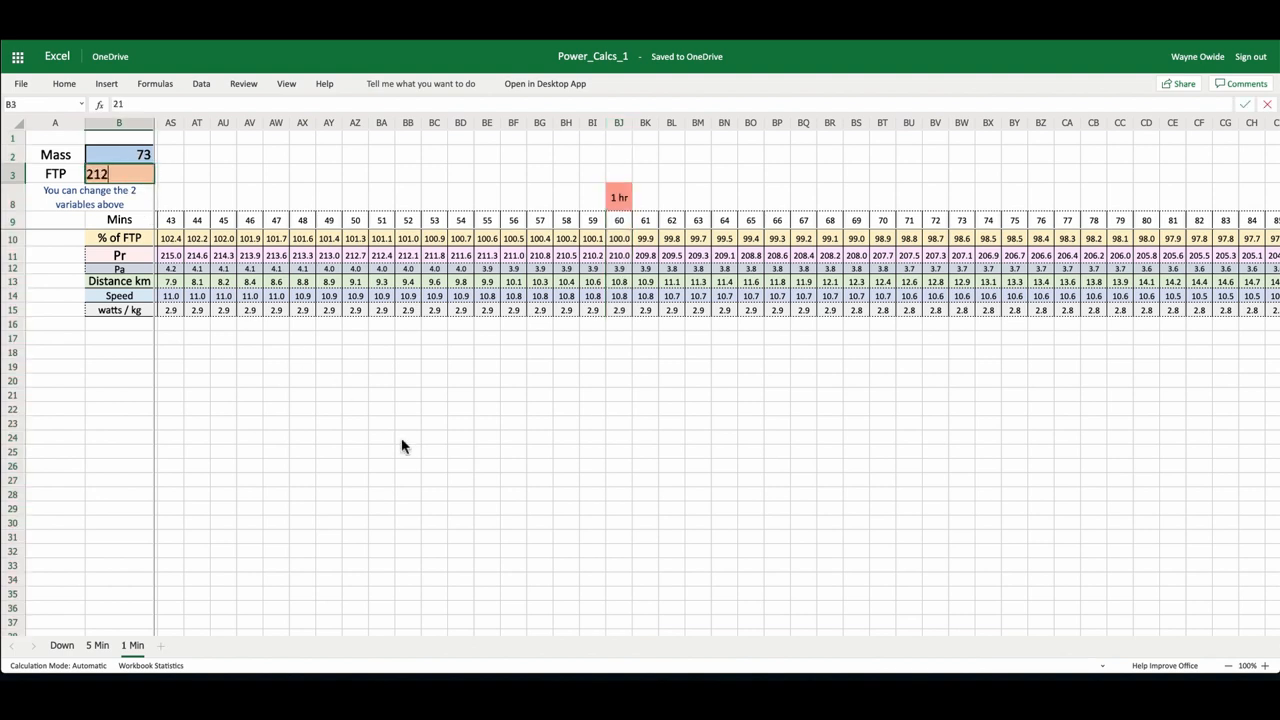
key("Enter")
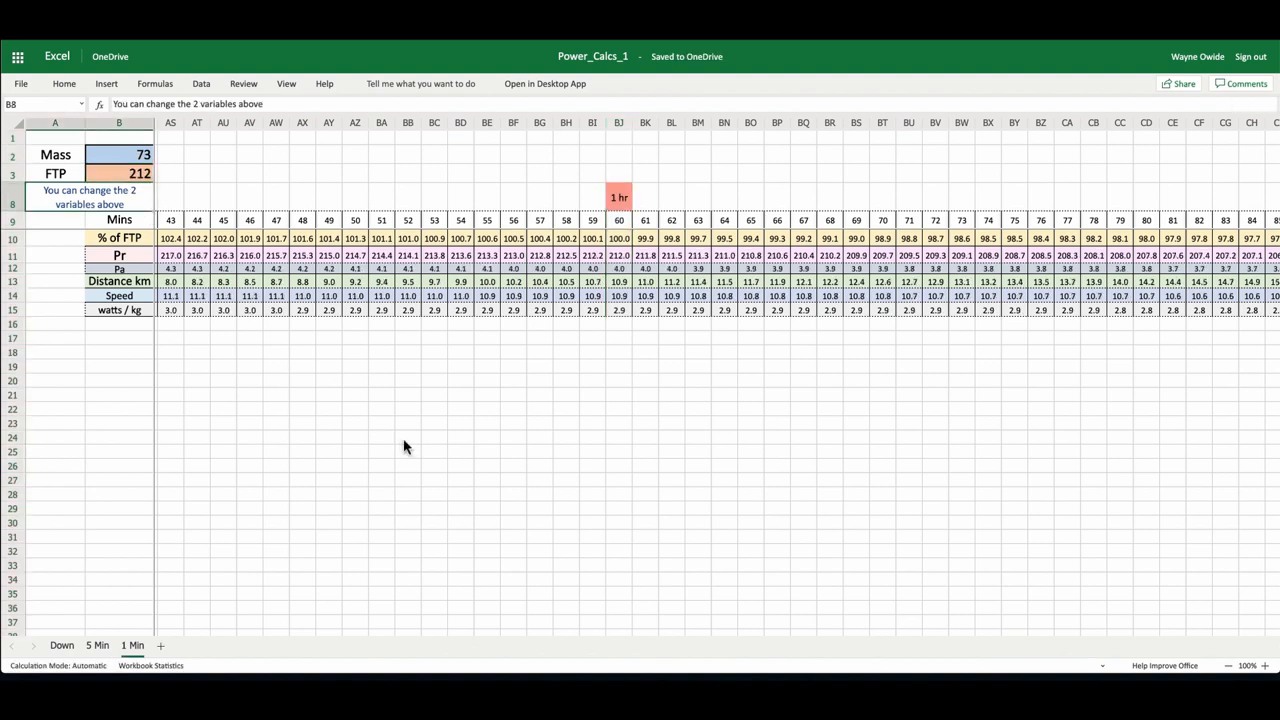
mouse_move(619, 307)
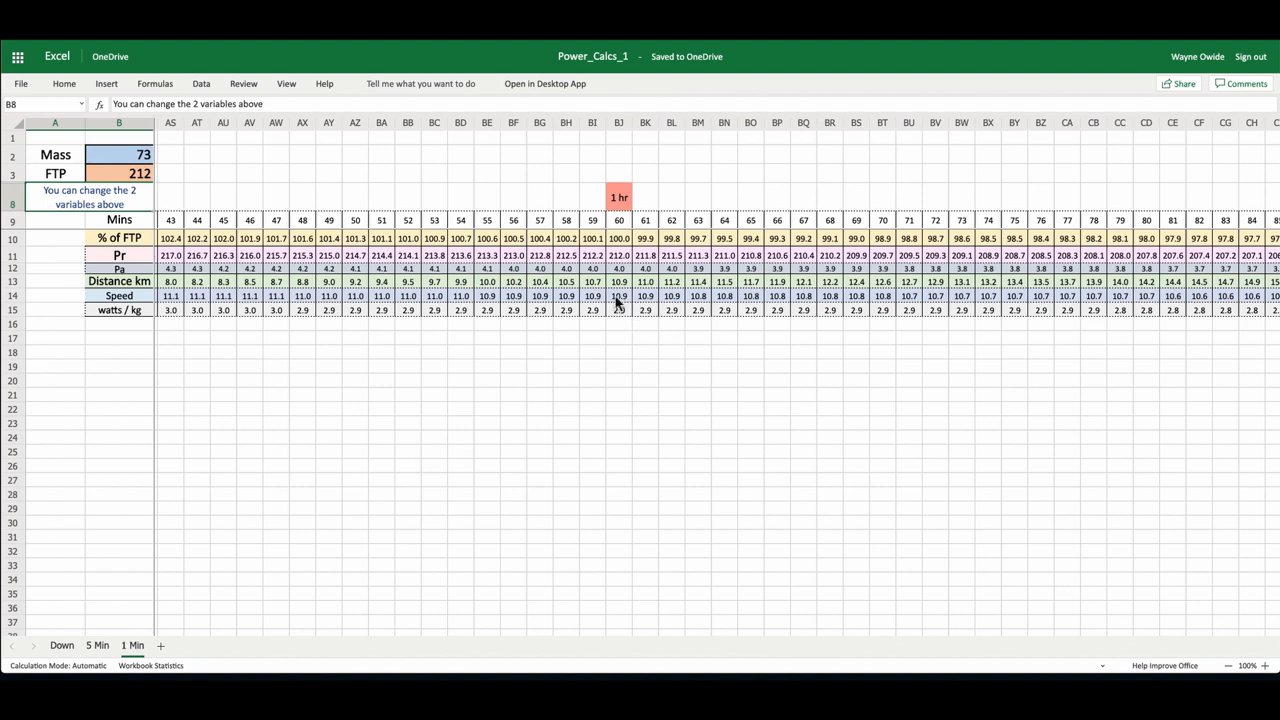
mouse_move(622, 273)
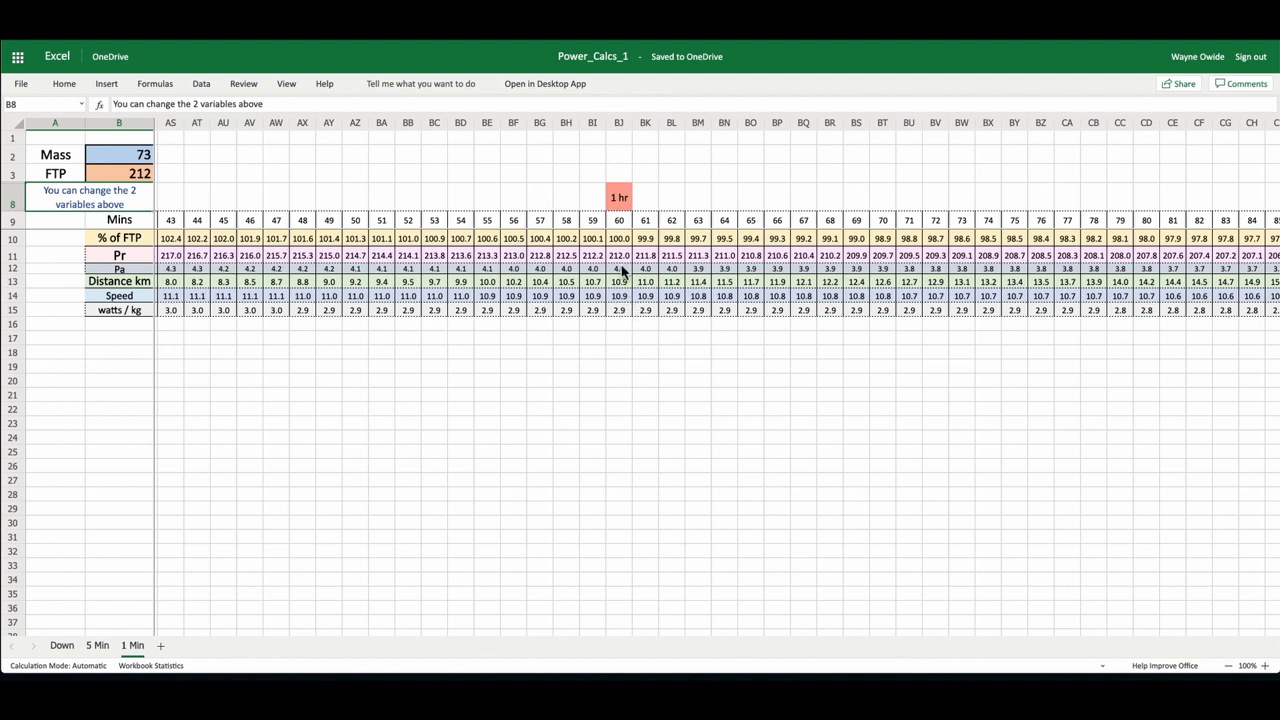
mouse_move(650, 408)
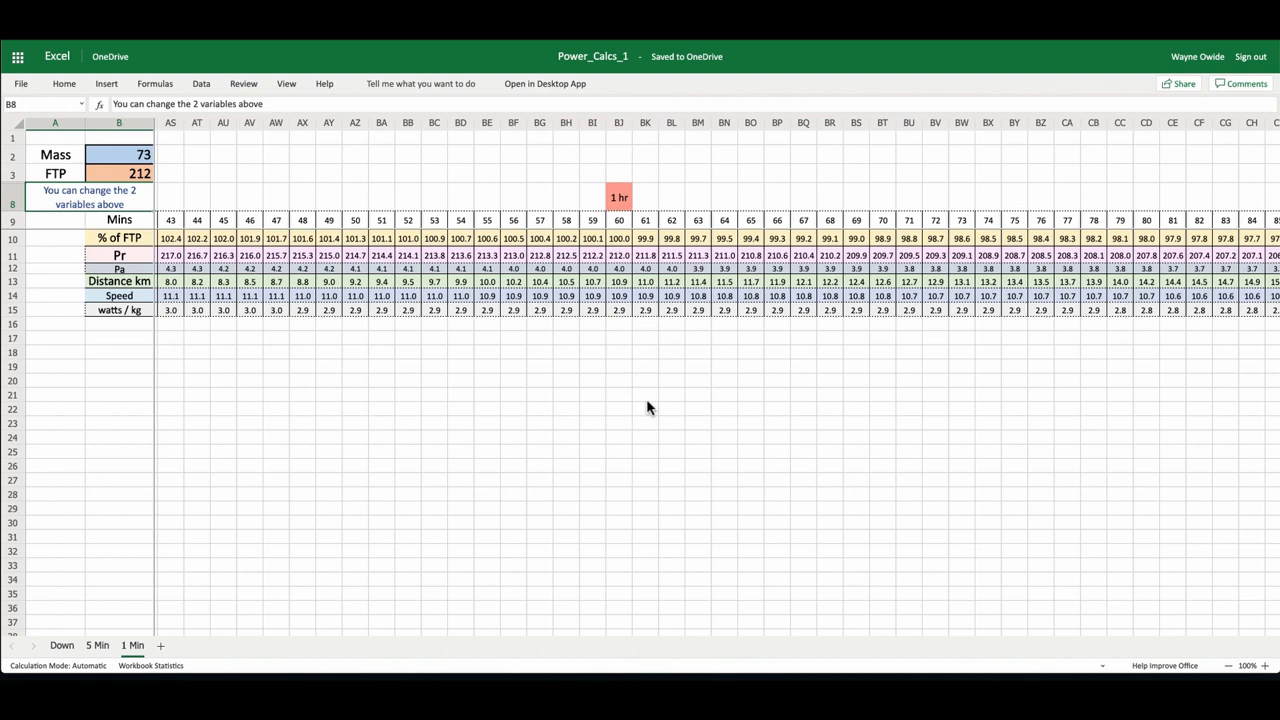
scroll("right", 3)
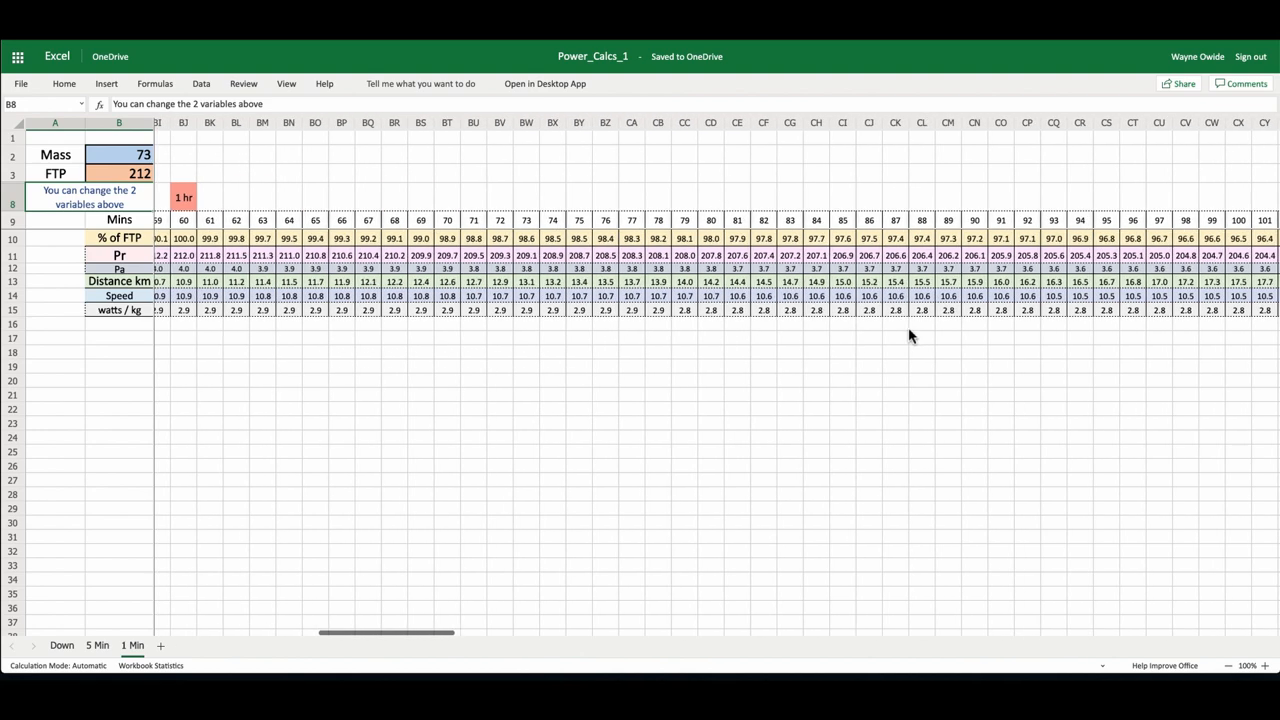
scroll("right", 3)
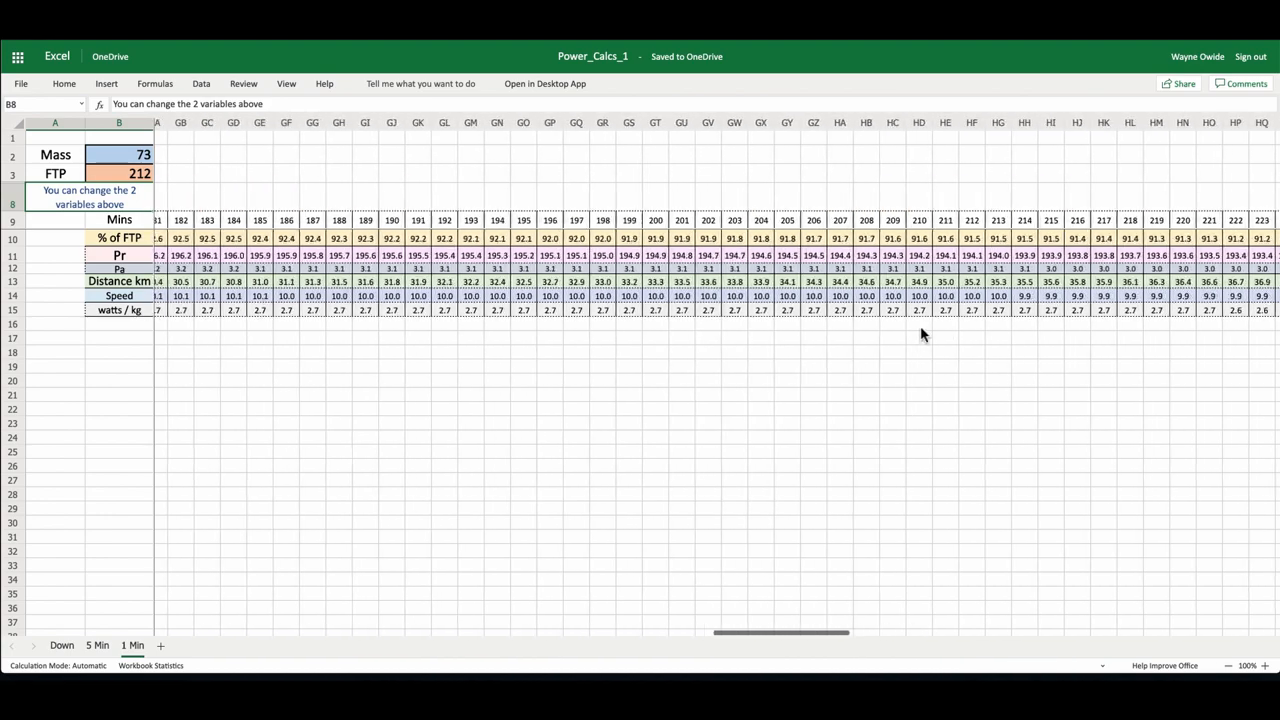
scroll("right", 3)
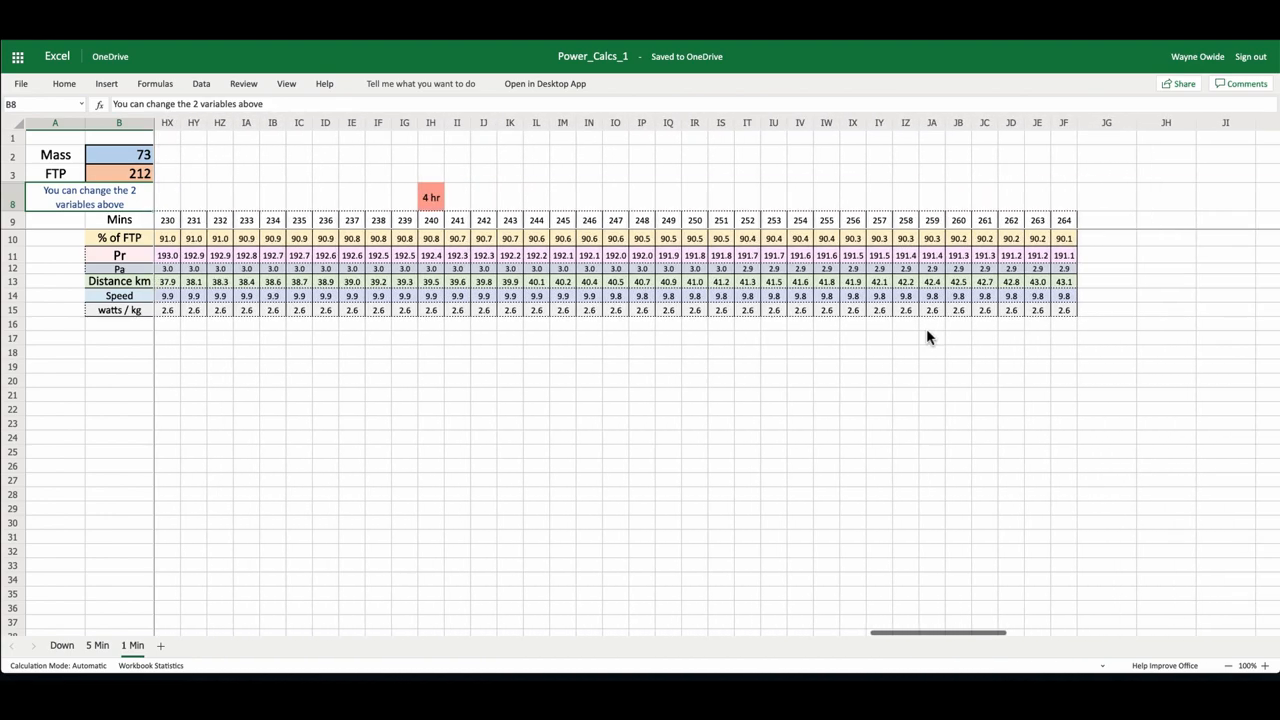
left_click(118, 174)
type("210")
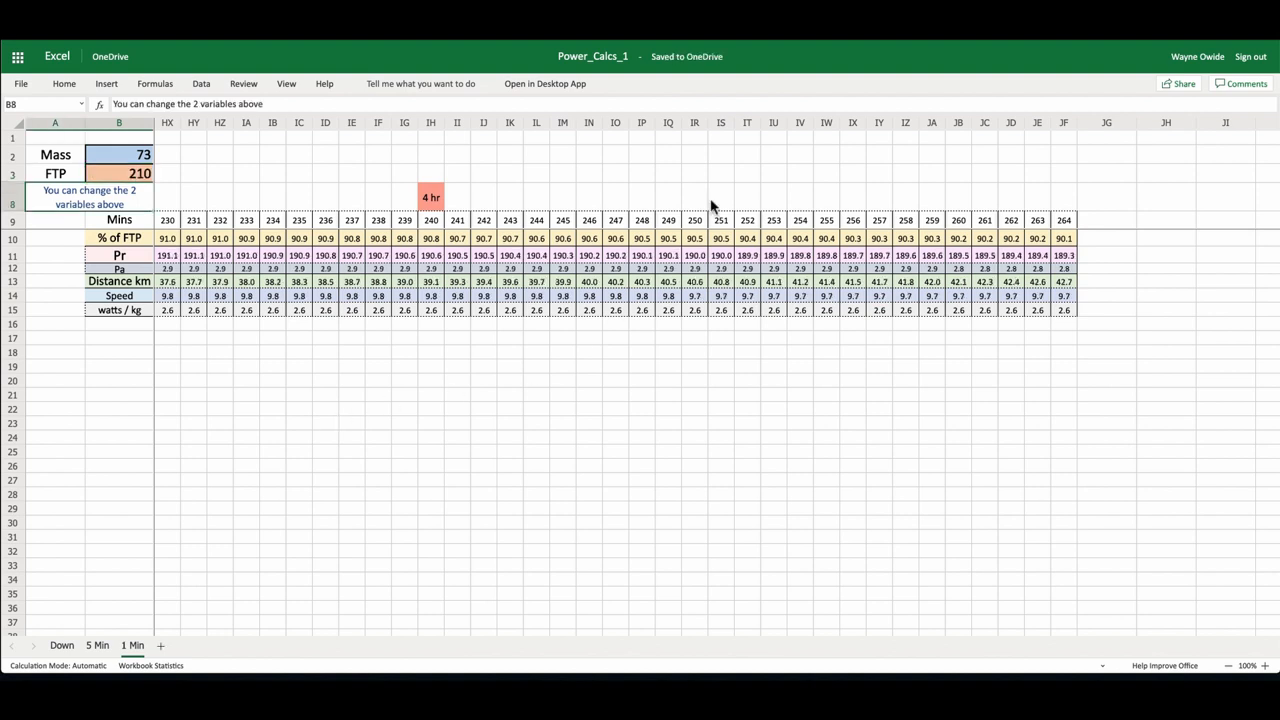
left_click(959, 122)
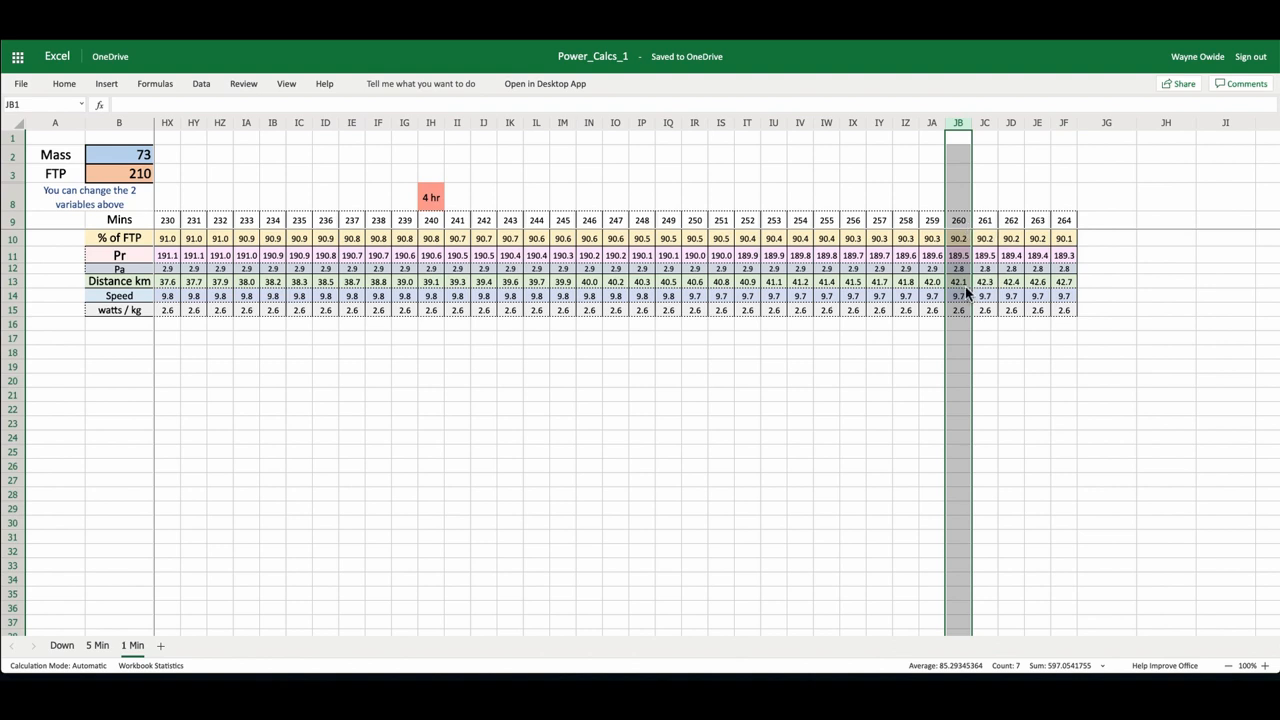
mouse_move(987, 295)
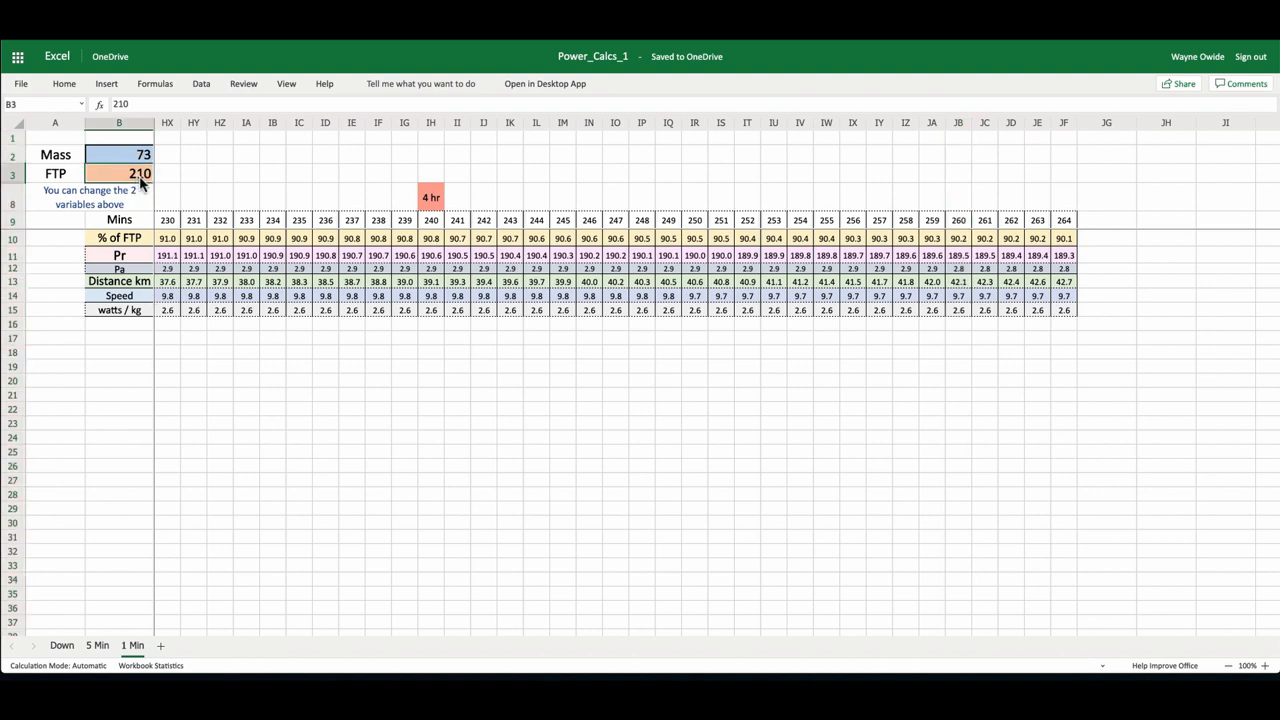
type("212")
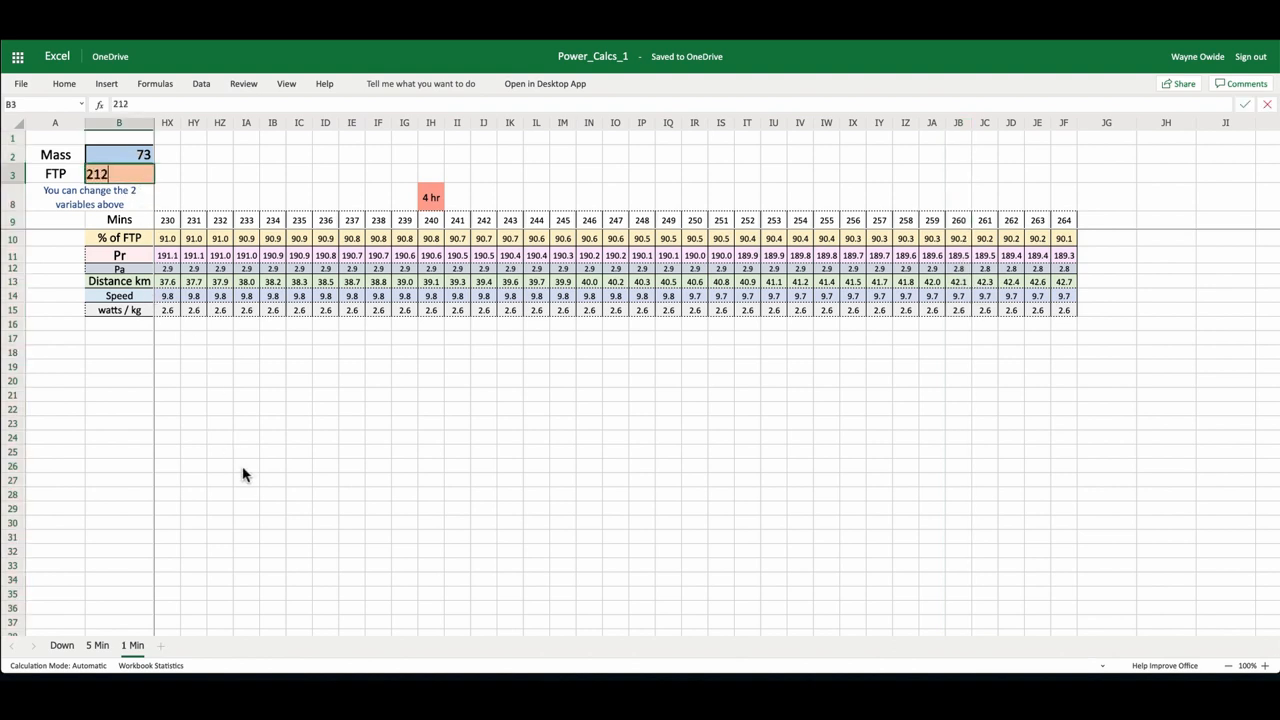
key("Enter")
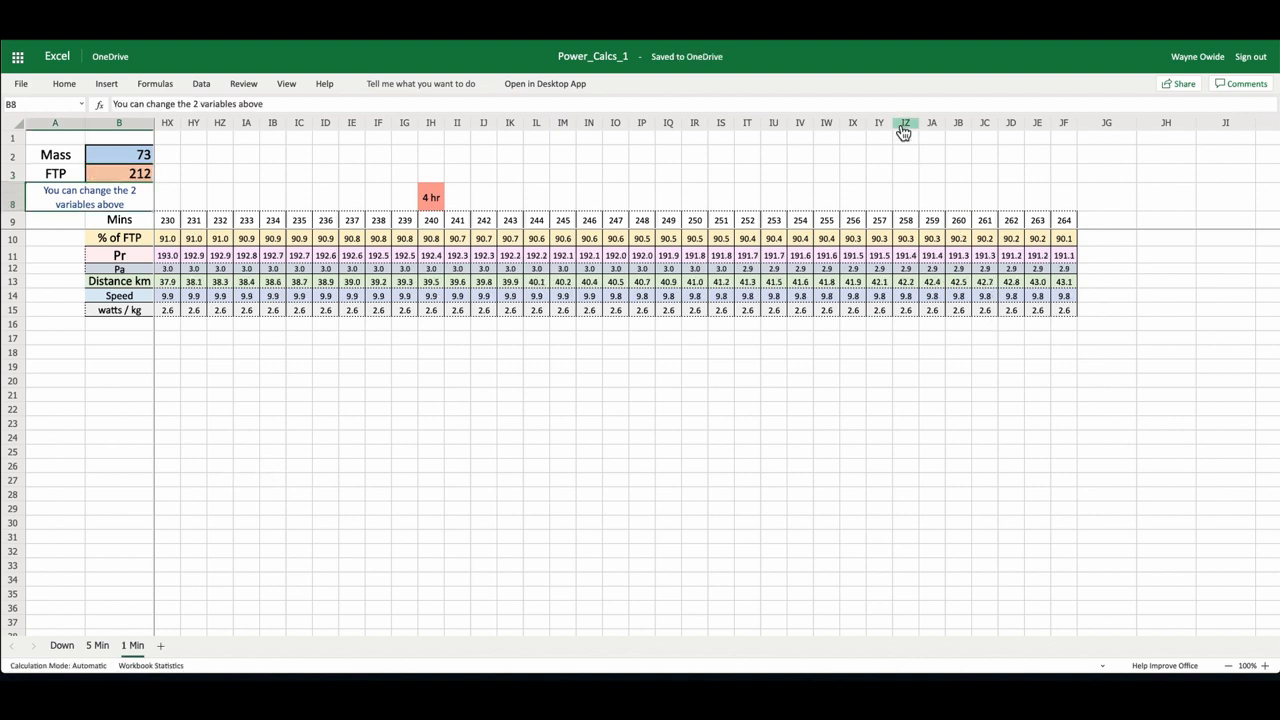
left_click(904, 122)
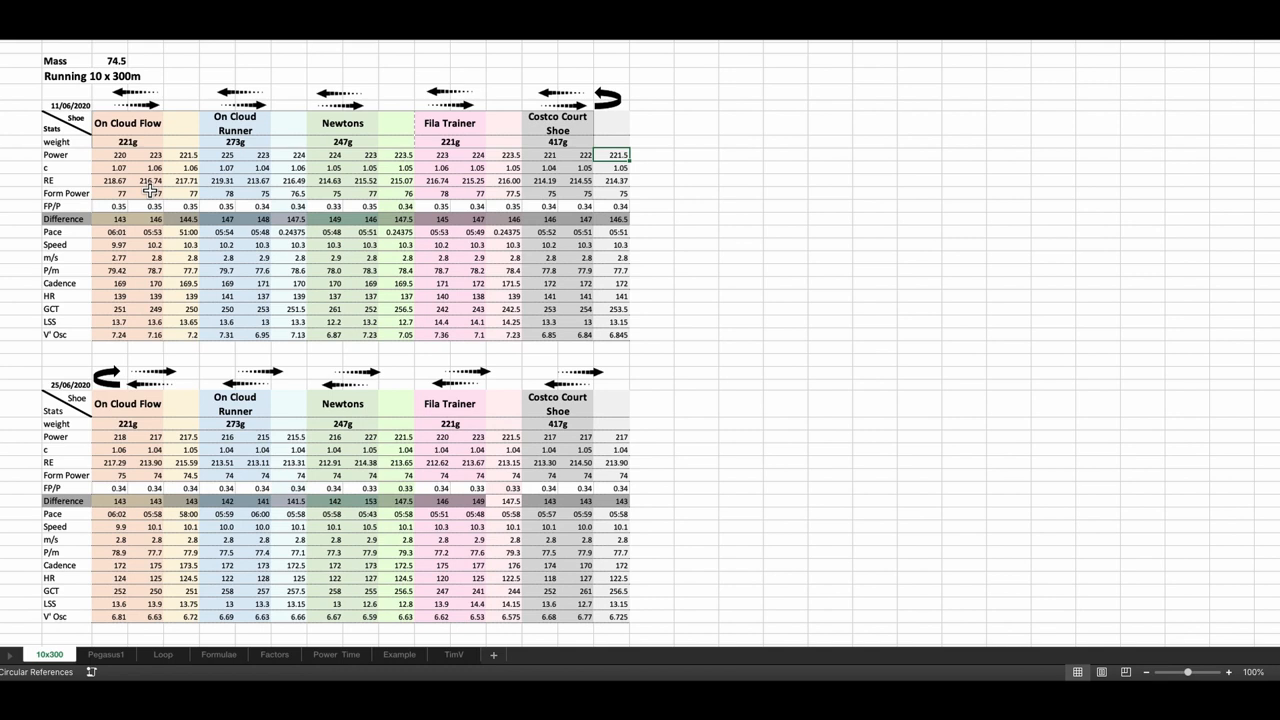
mouse_move(184, 109)
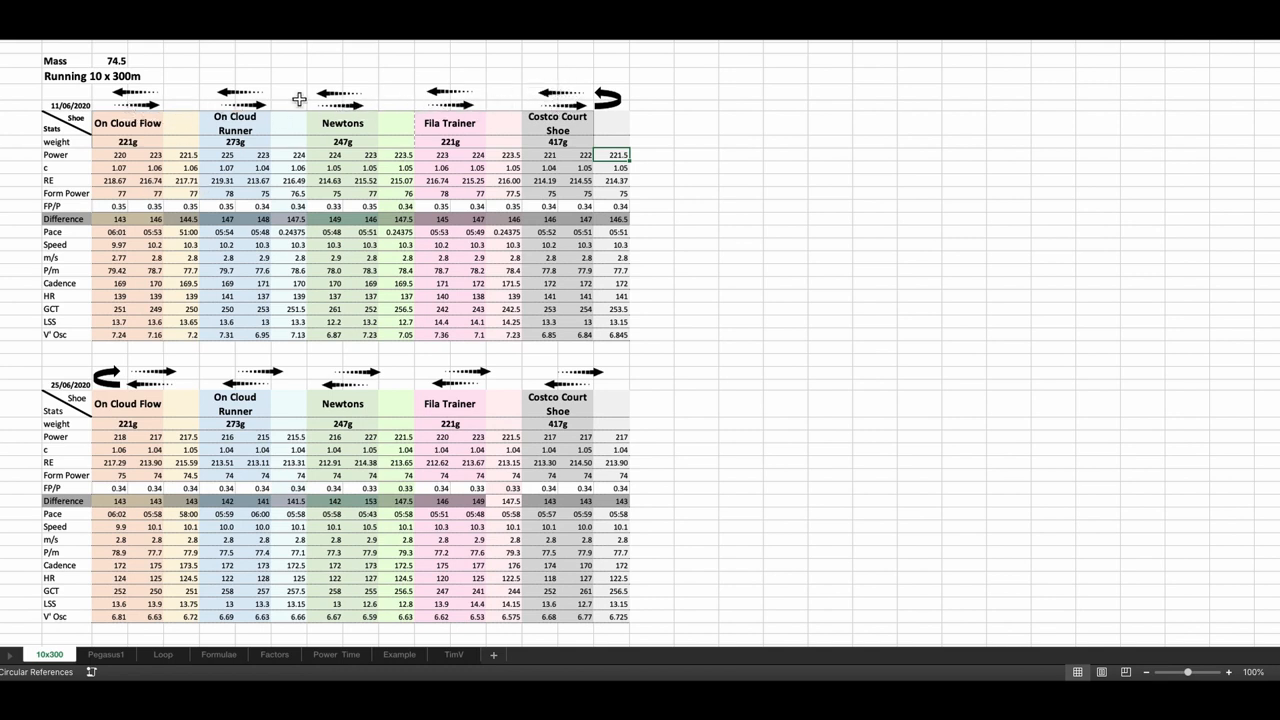
mouse_move(588, 395)
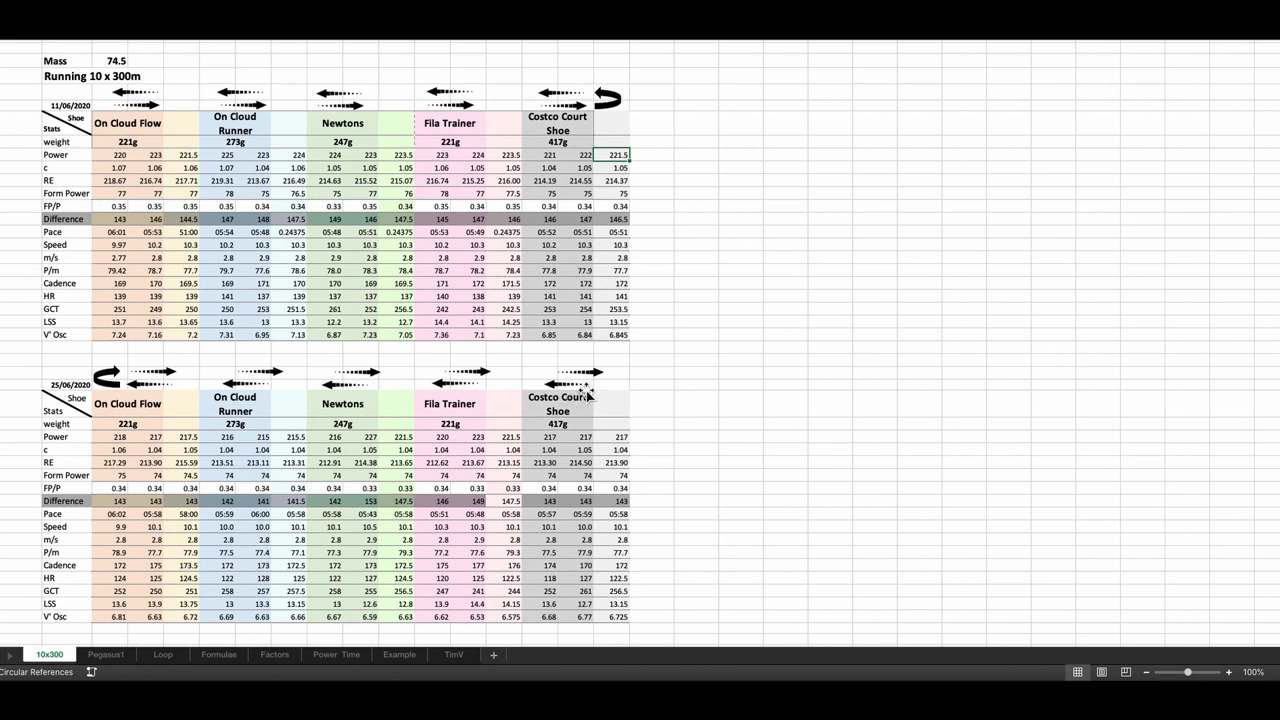
mouse_move(258, 400)
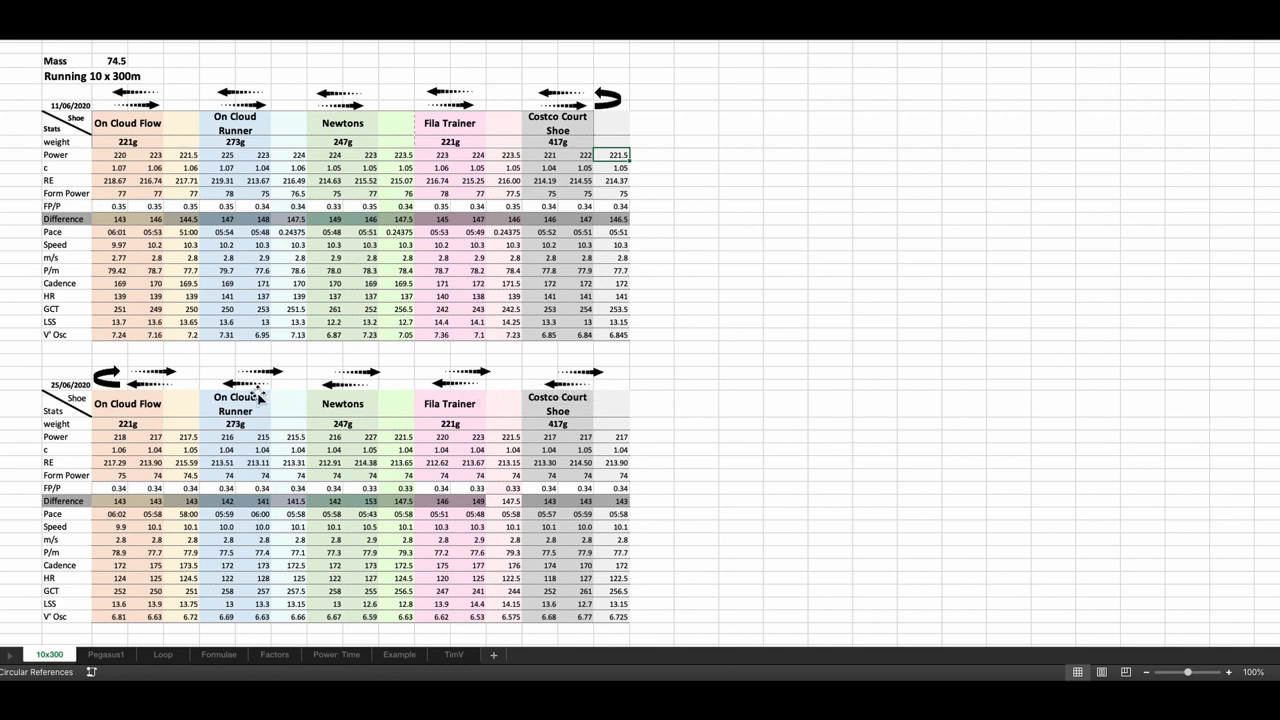
mouse_move(287, 381)
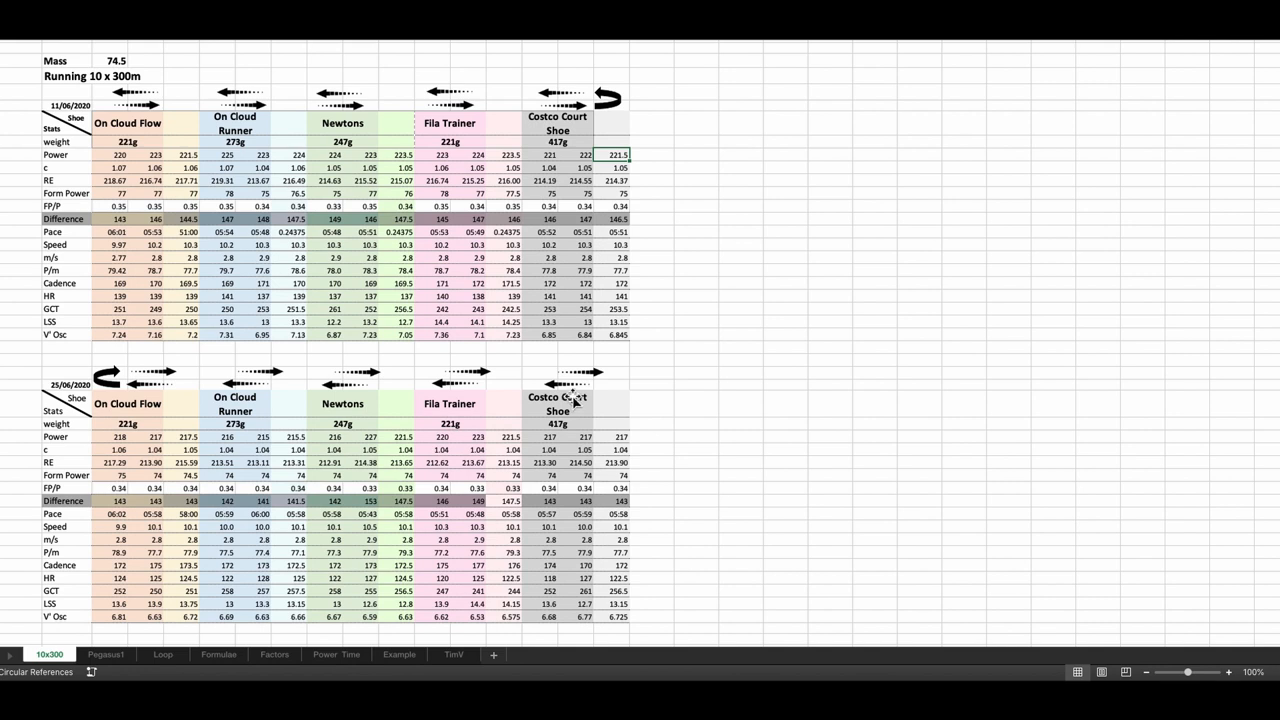
mouse_move(578, 375)
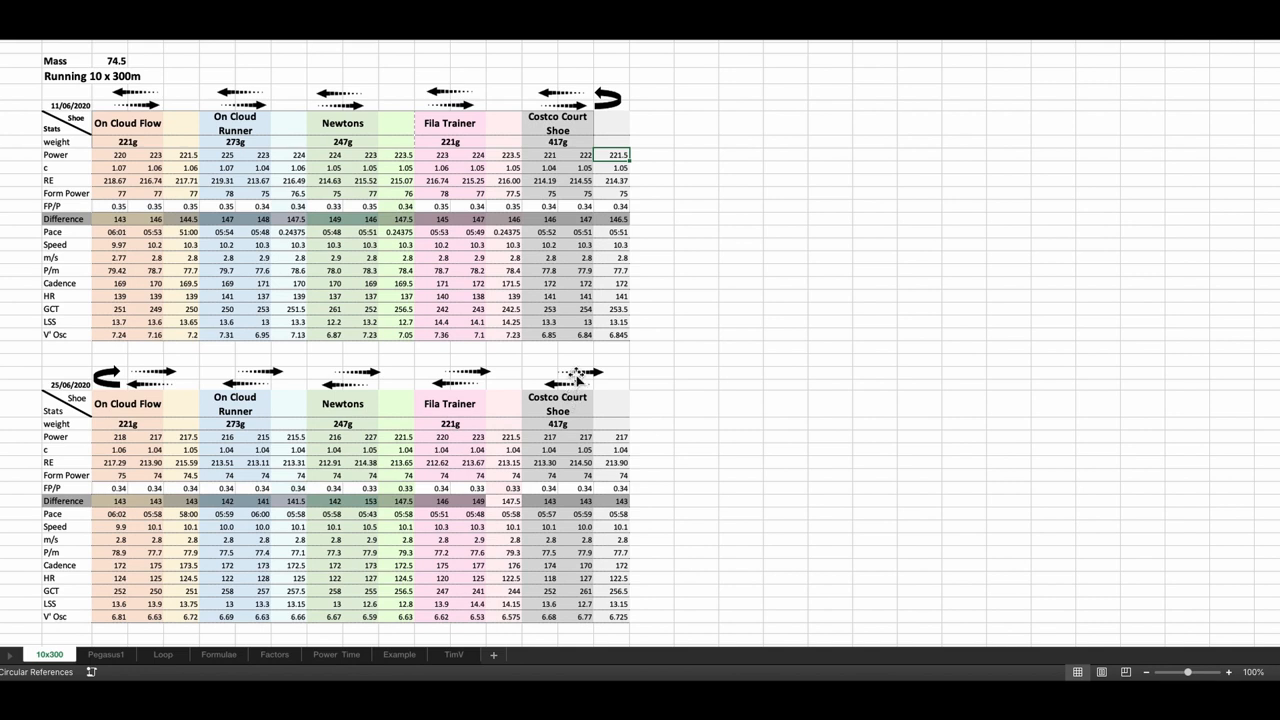
mouse_move(747, 257)
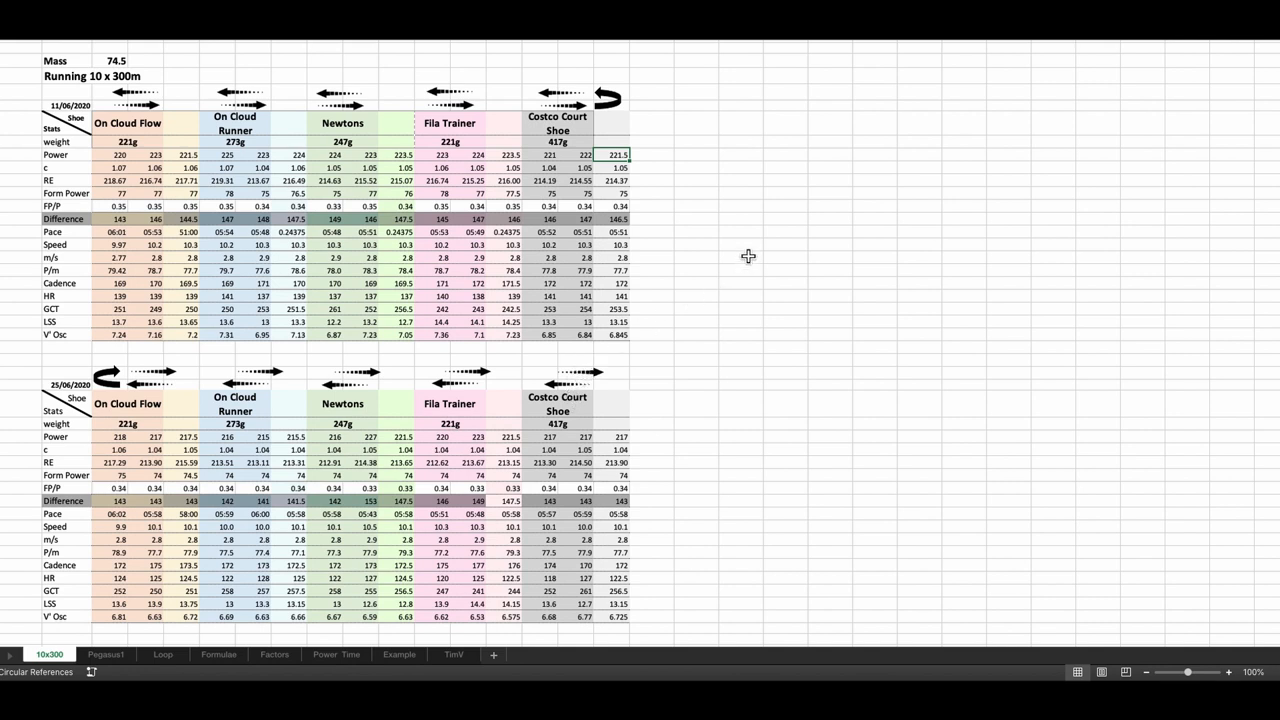
mouse_move(741, 240)
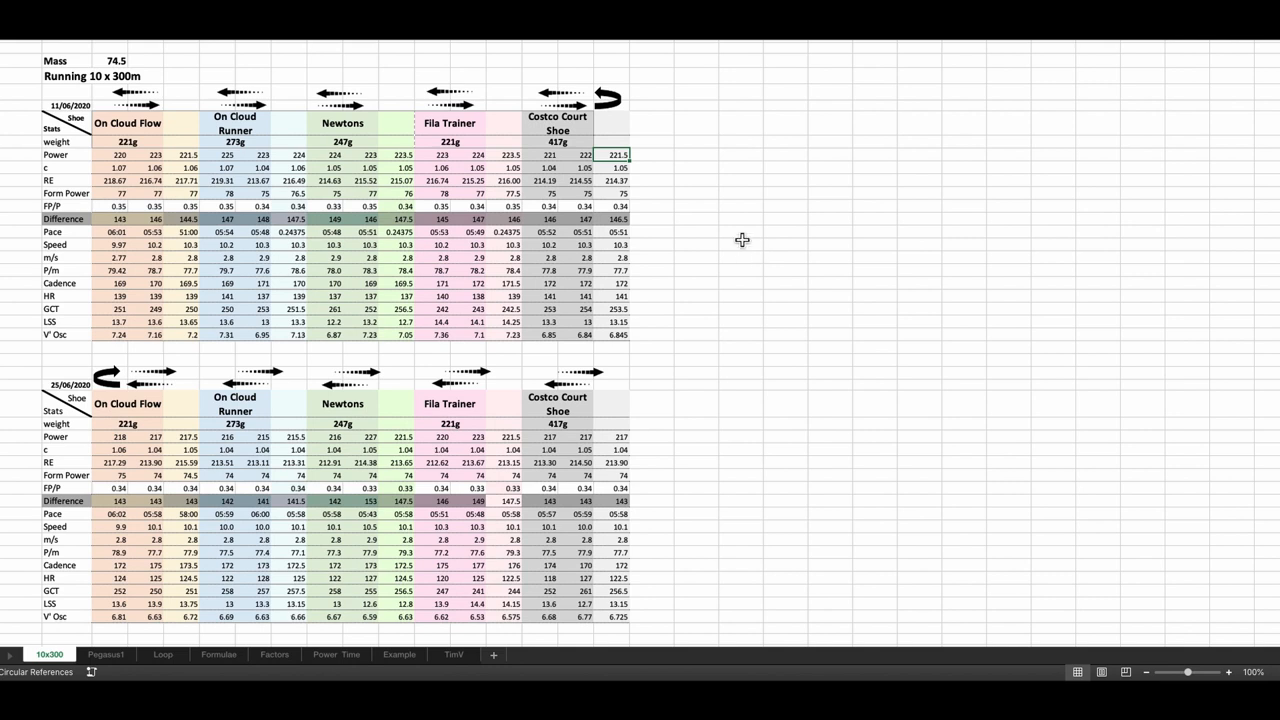
left_click(189, 154)
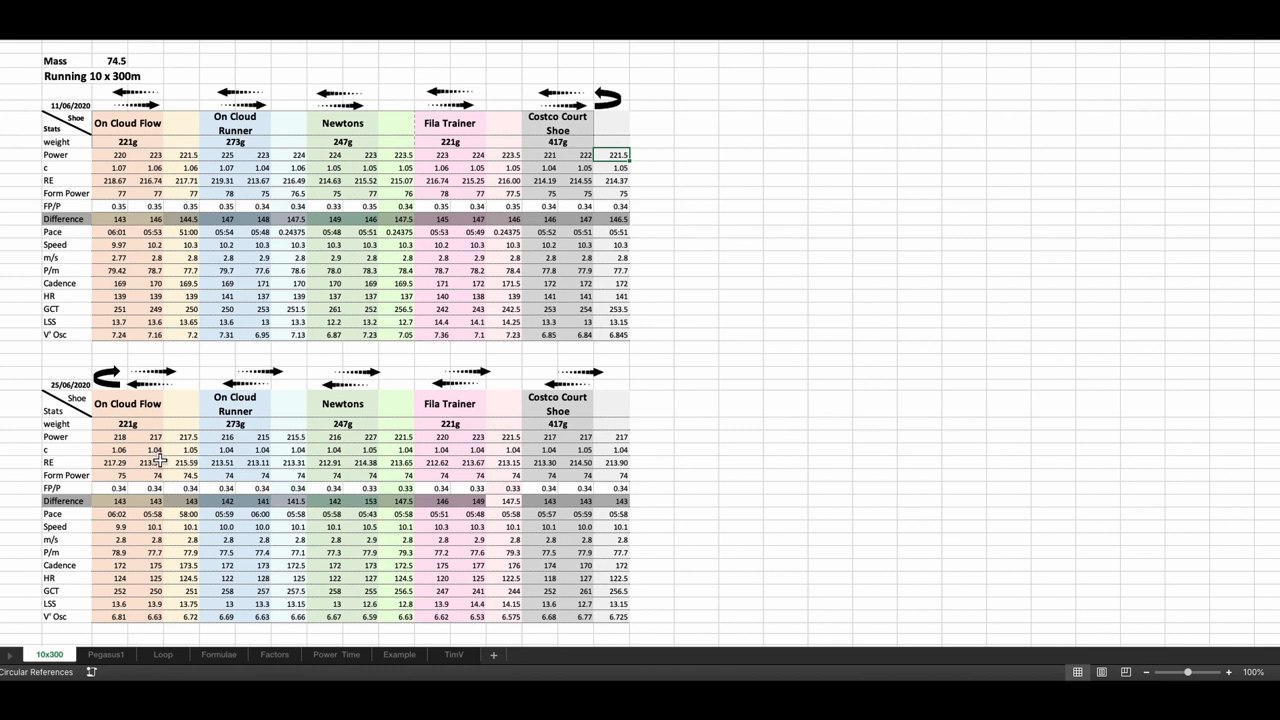
mouse_move(198, 445)
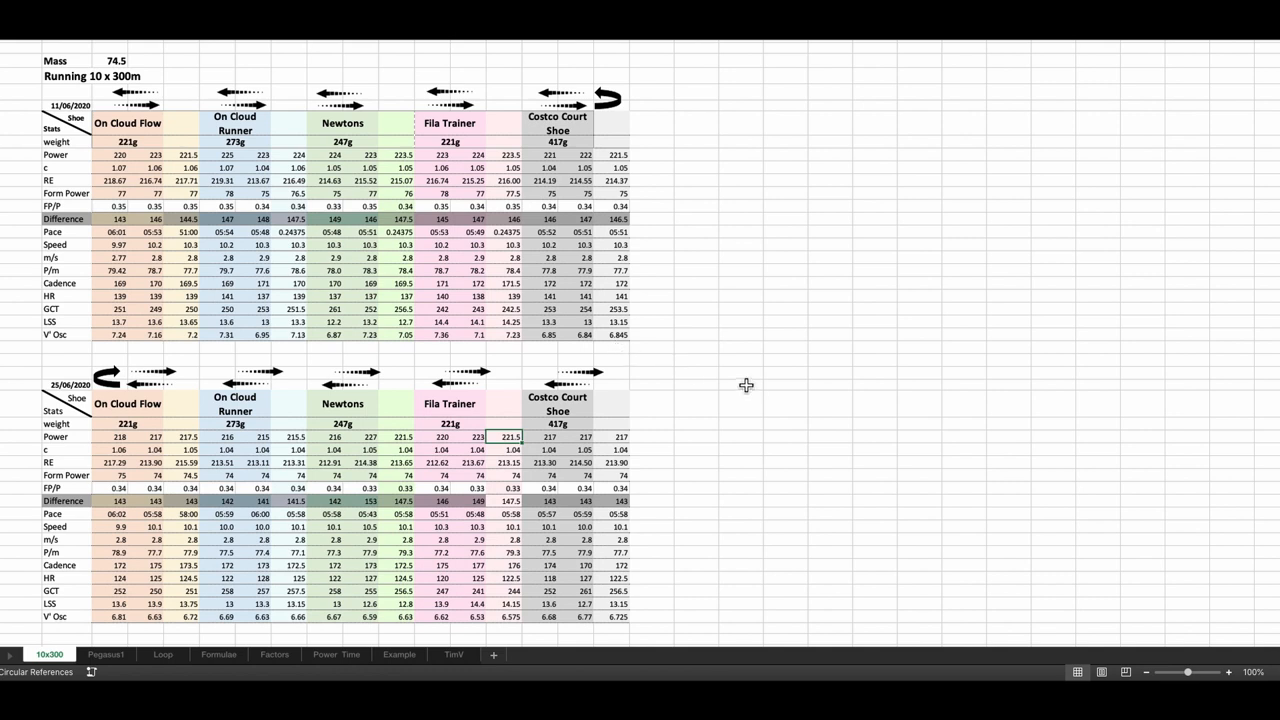
mouse_move(696, 443)
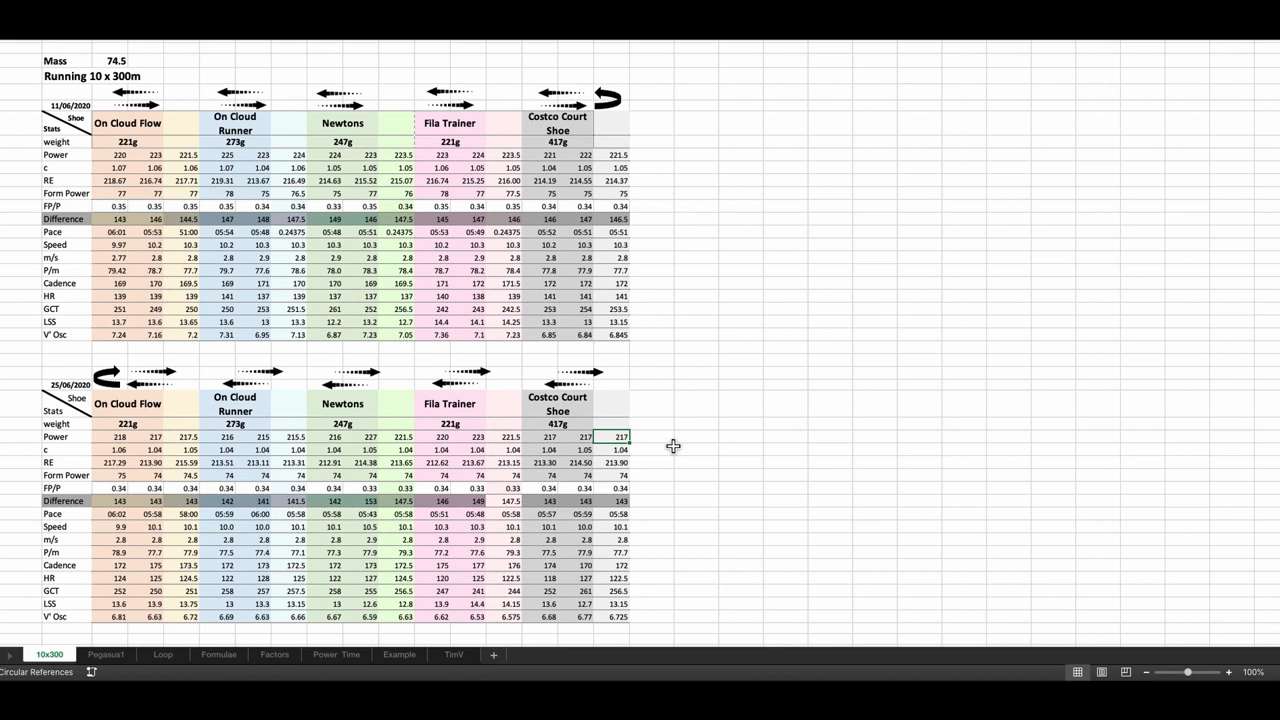
mouse_move(691, 449)
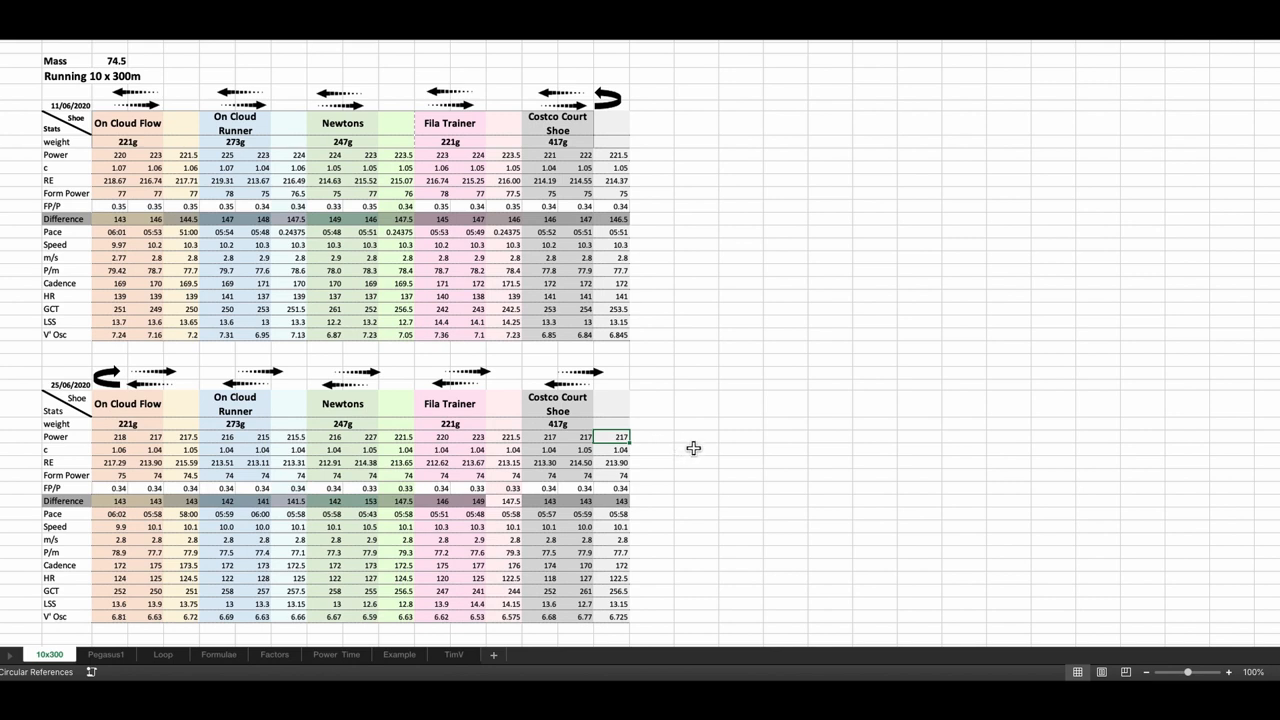
mouse_move(550, 444)
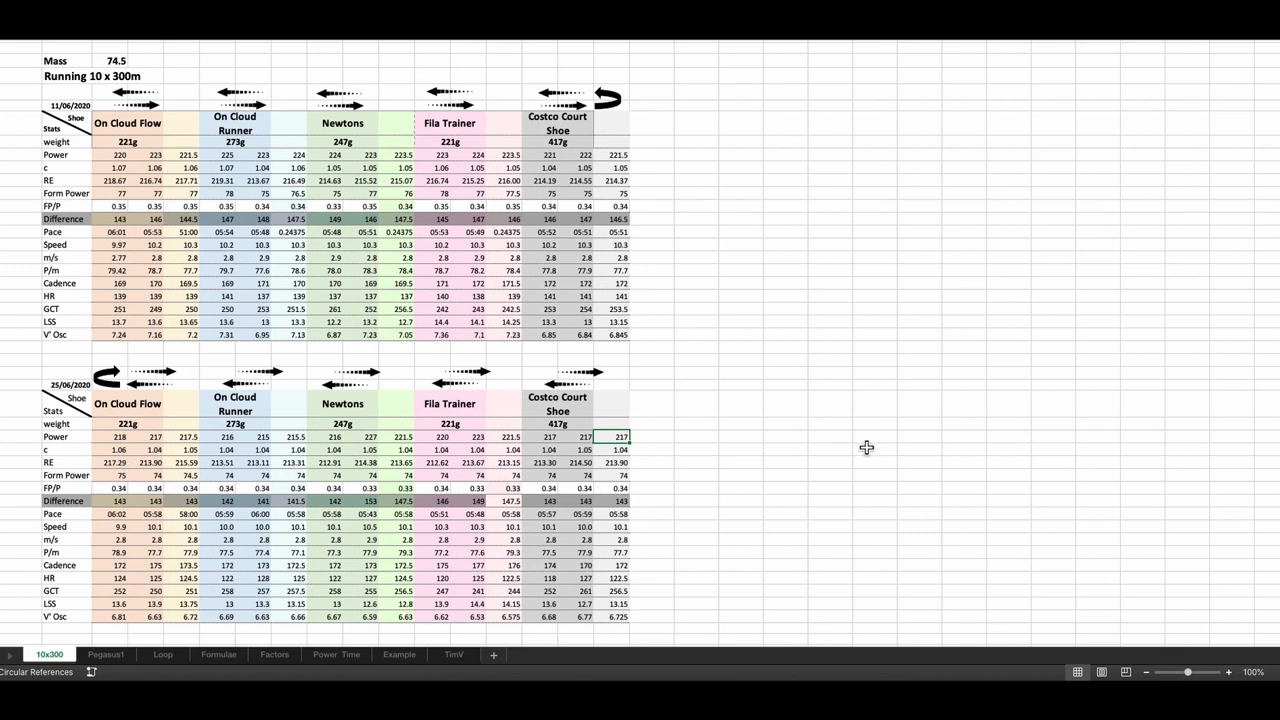
scroll("right", 3)
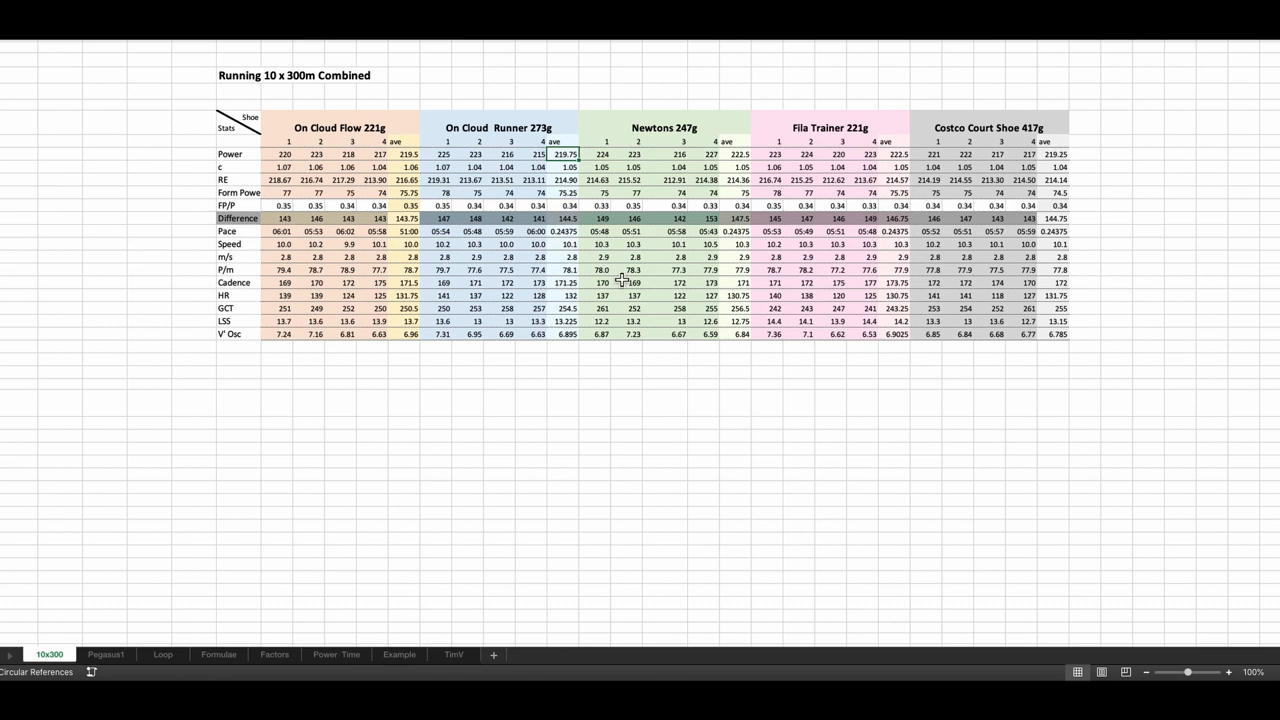
mouse_move(646, 309)
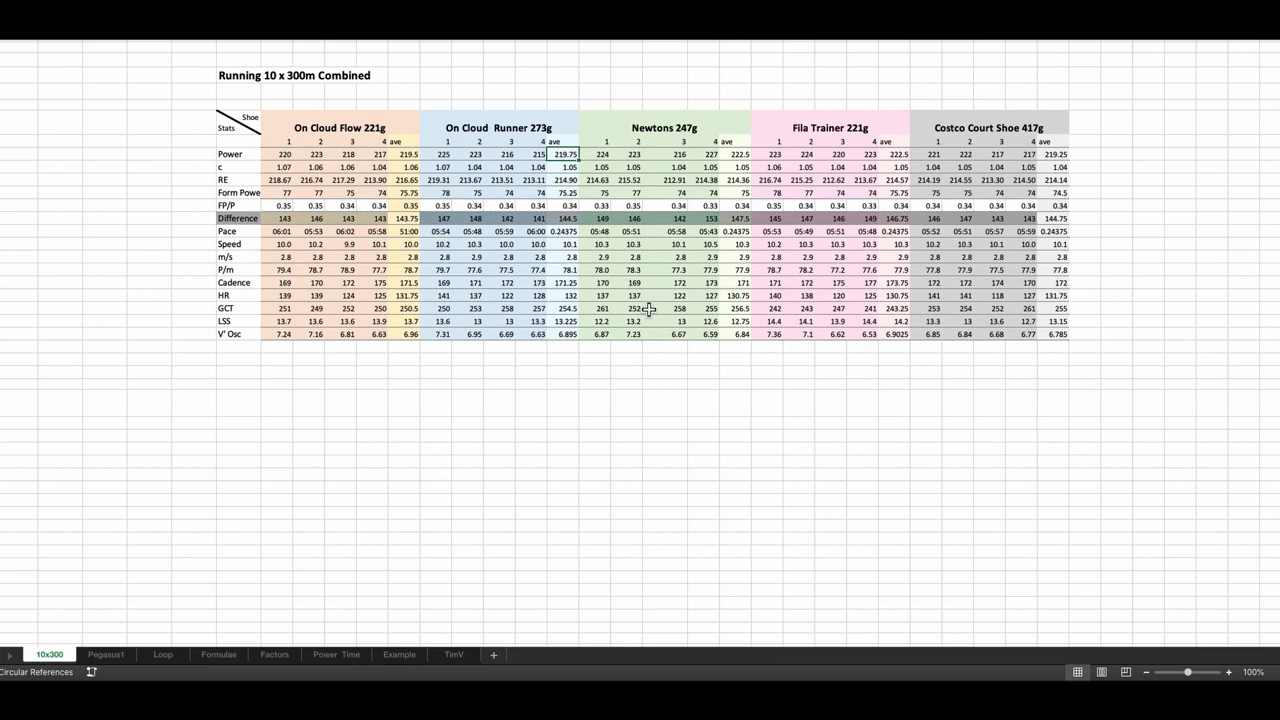
mouse_move(765, 148)
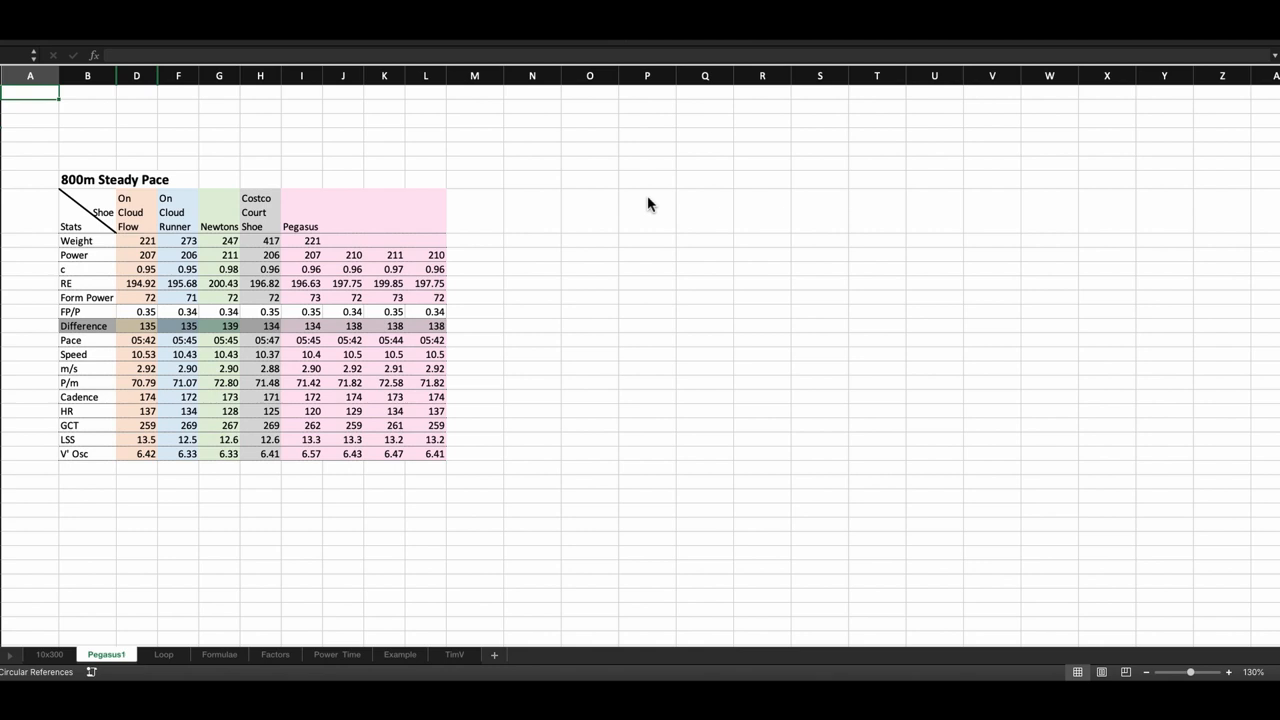
mouse_move(644, 202)
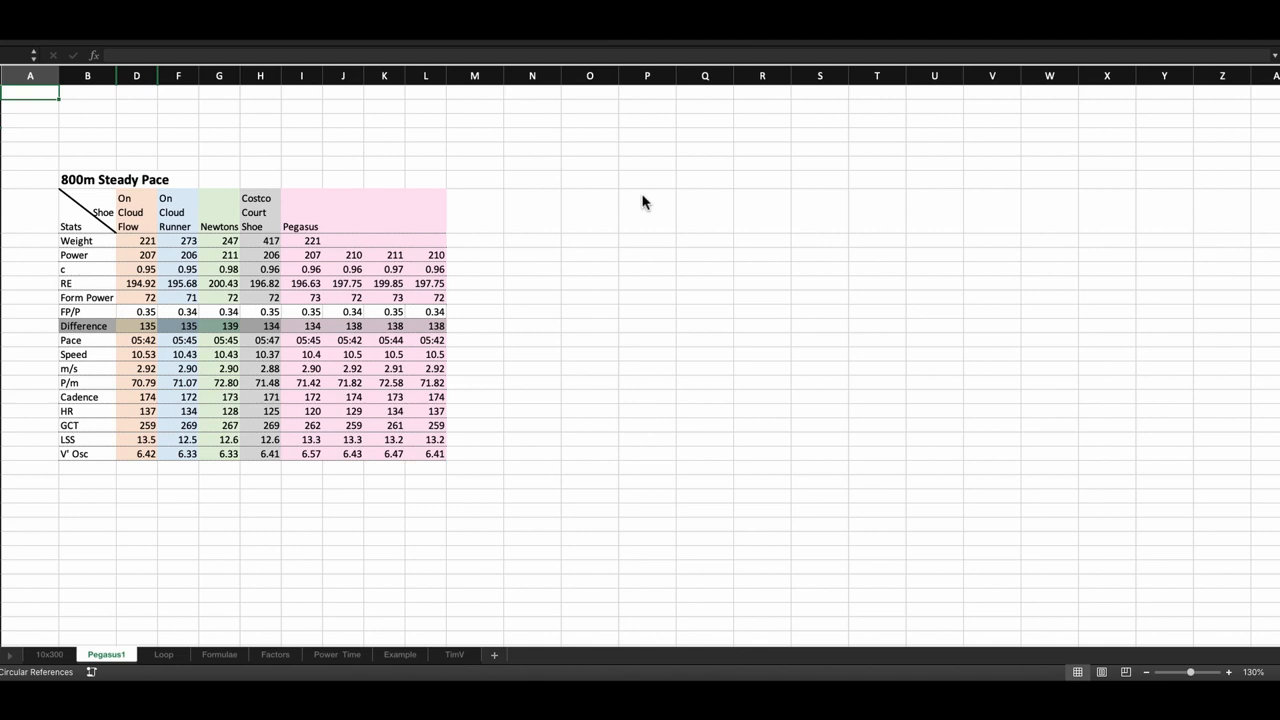
mouse_move(182, 259)
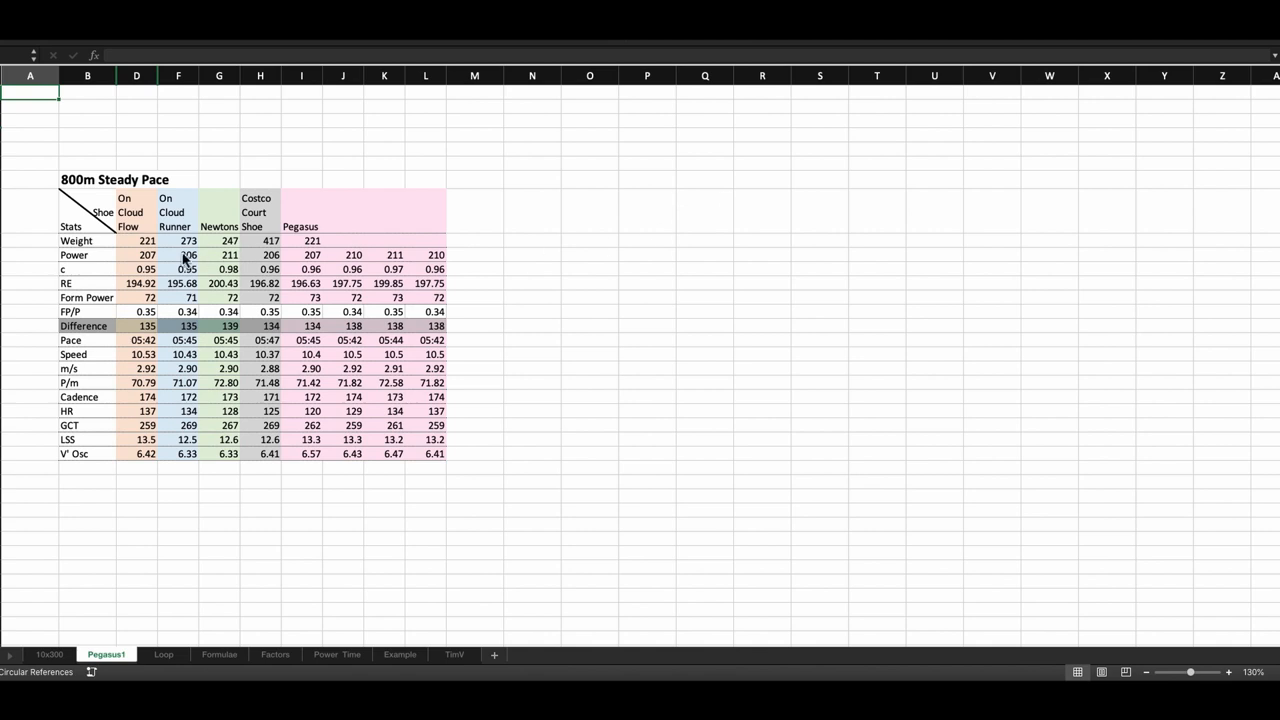
Select the On Cloud Flow power value of 207 in the Pegasus1 table
left_click(136, 255)
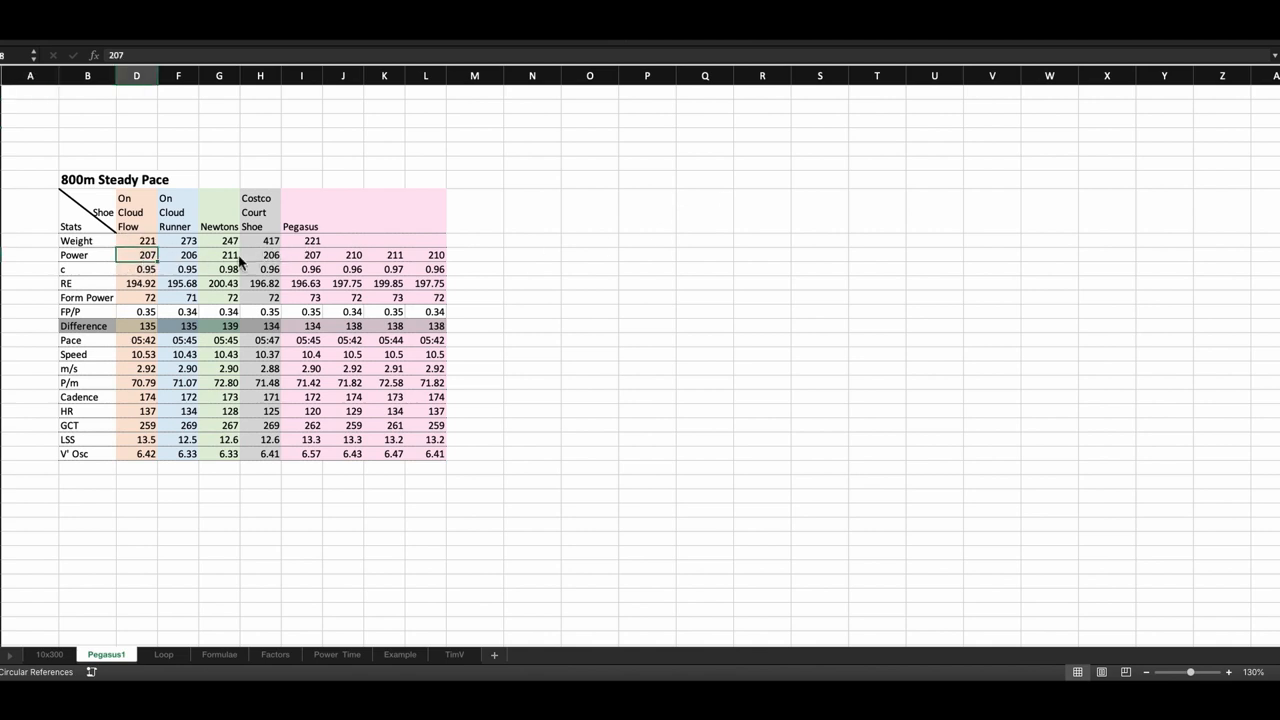
left_click(178, 254)
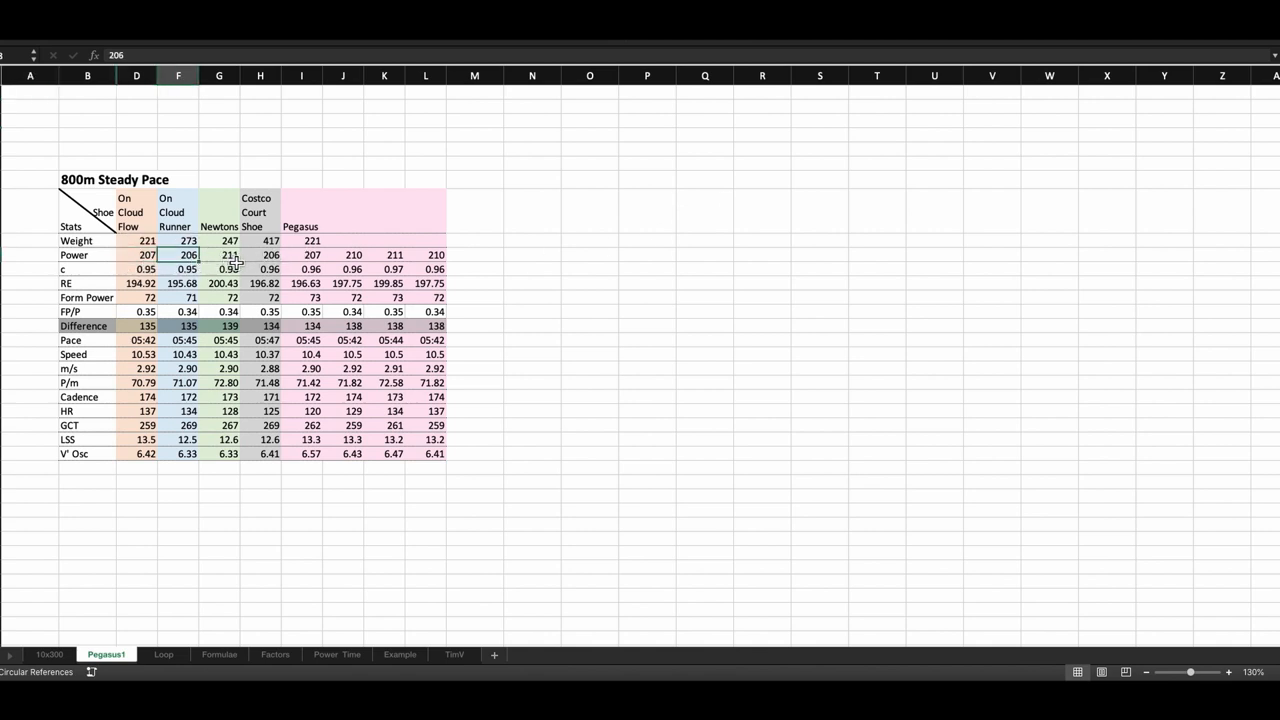
left_click(219, 254)
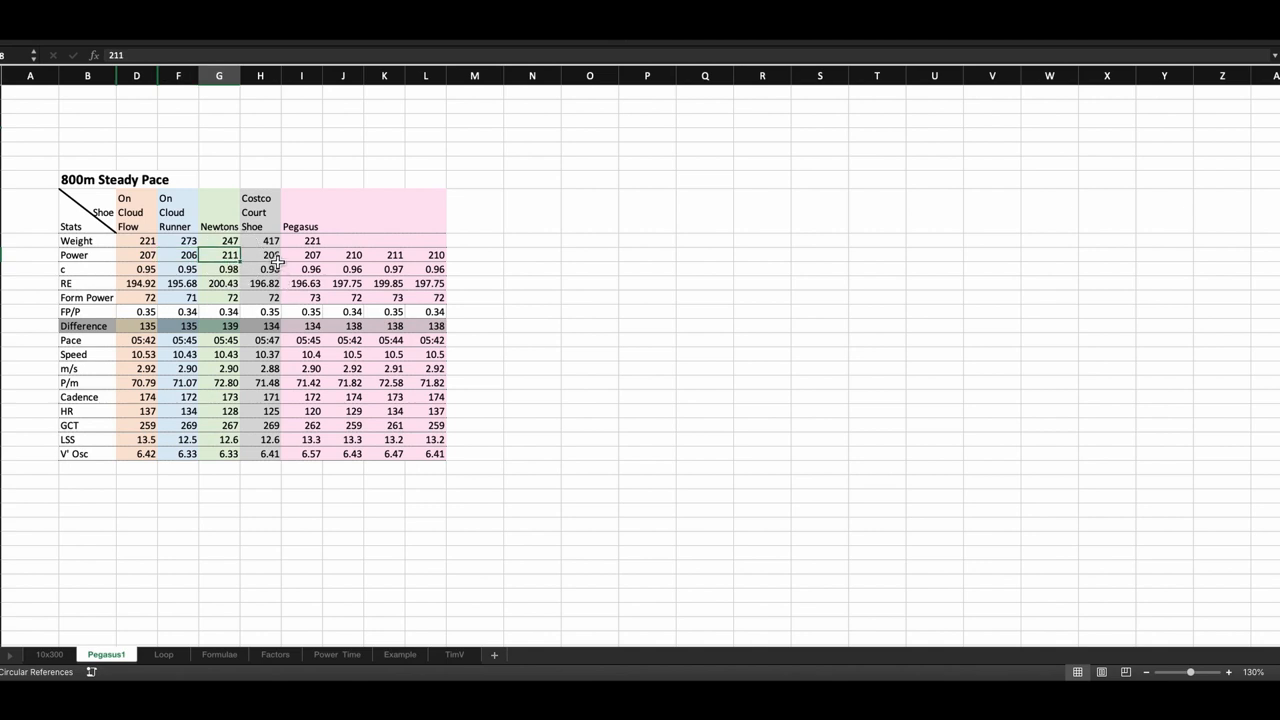
left_click(260, 254)
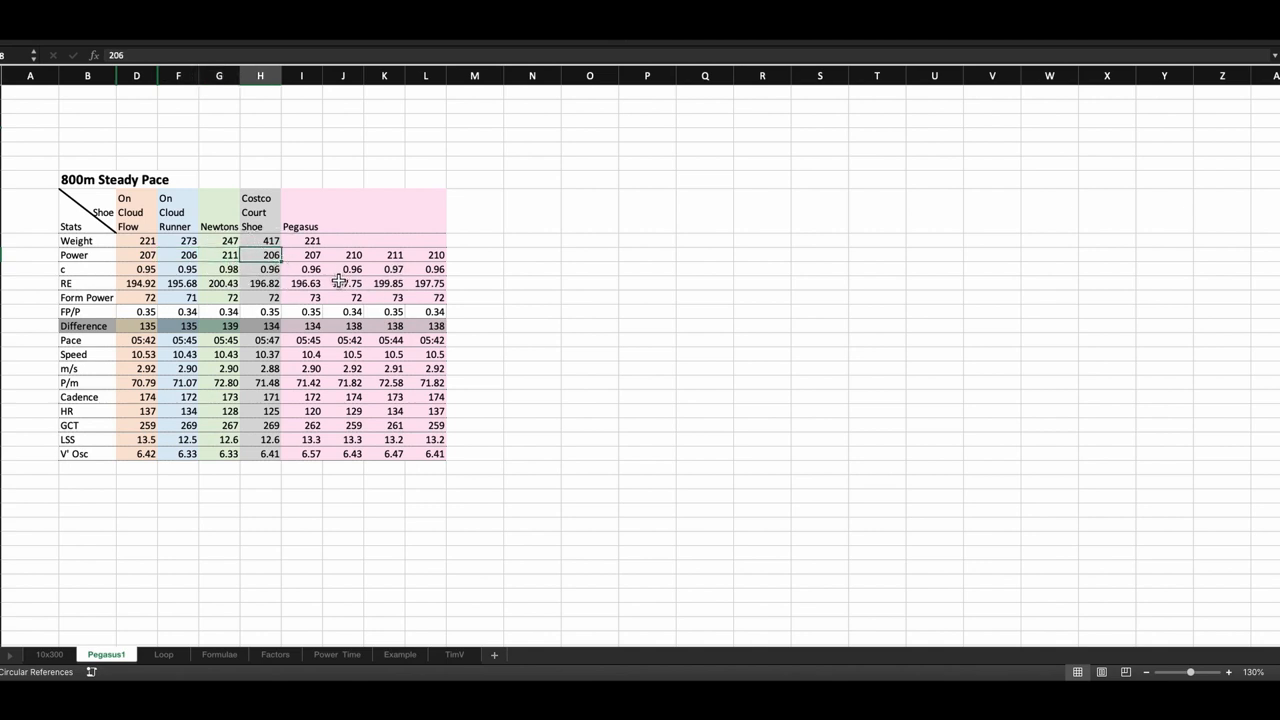
left_click(311, 254)
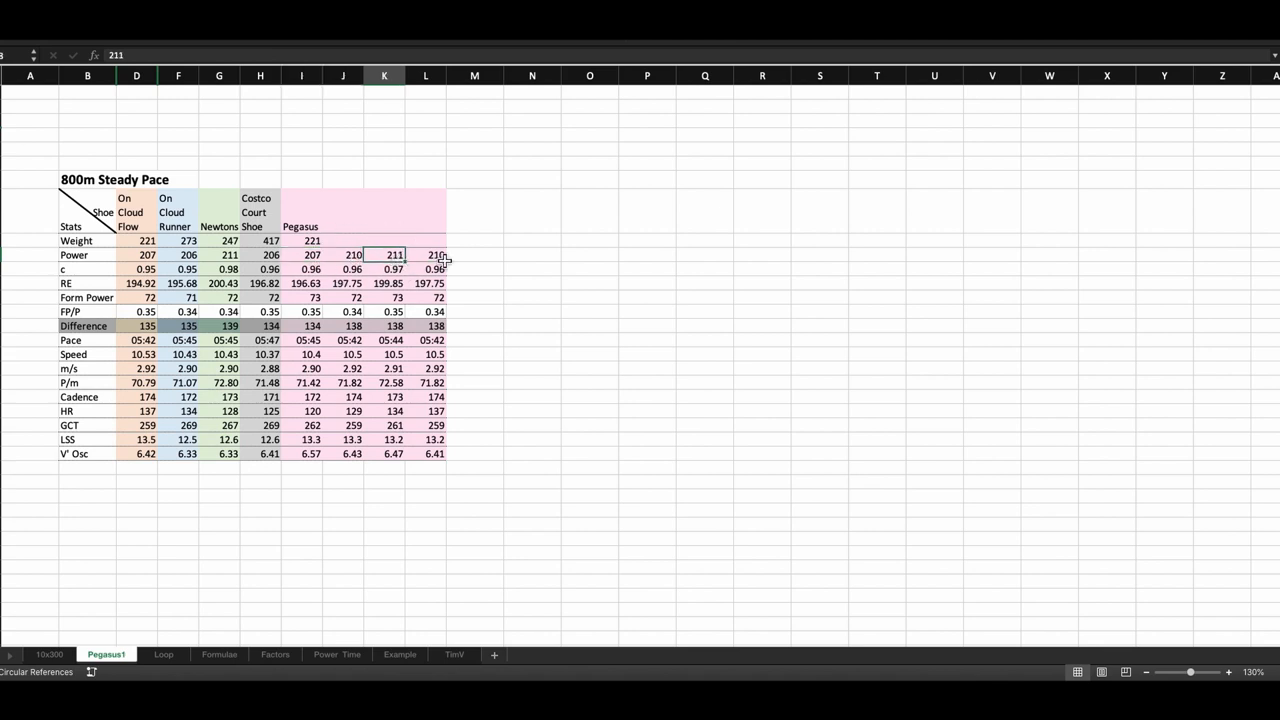
left_click(425, 254)
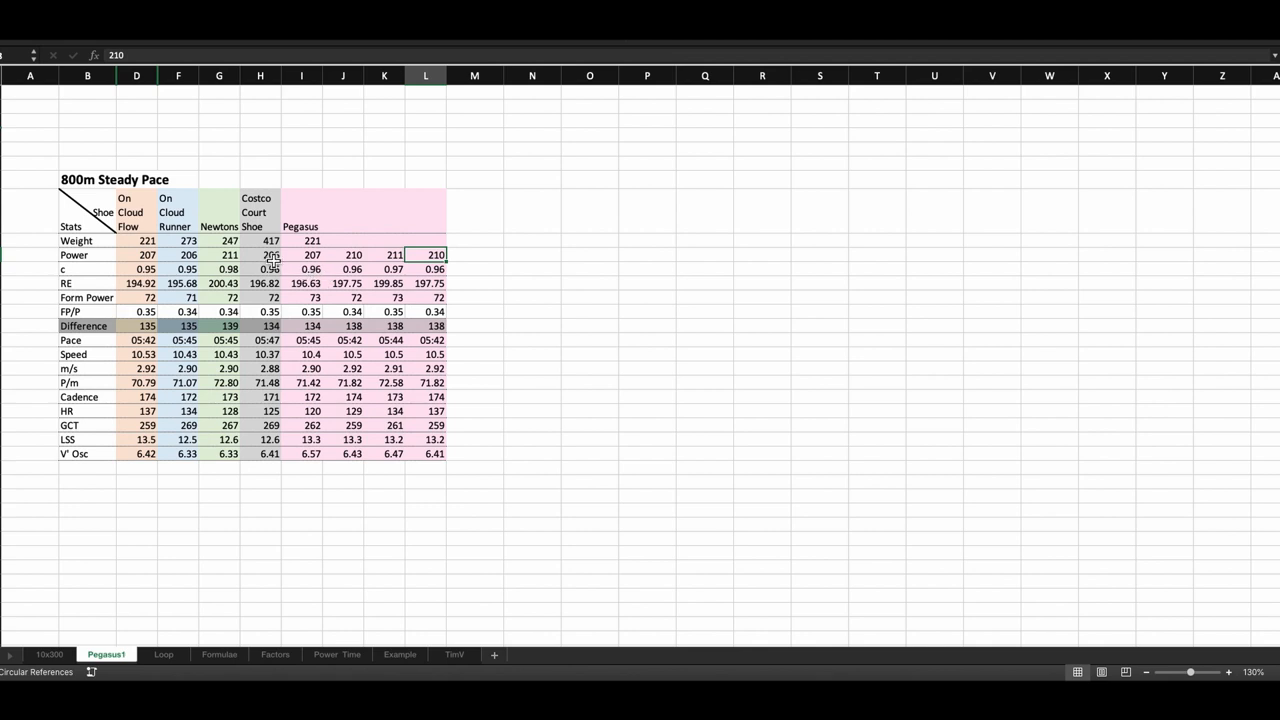
left_click(260, 254)
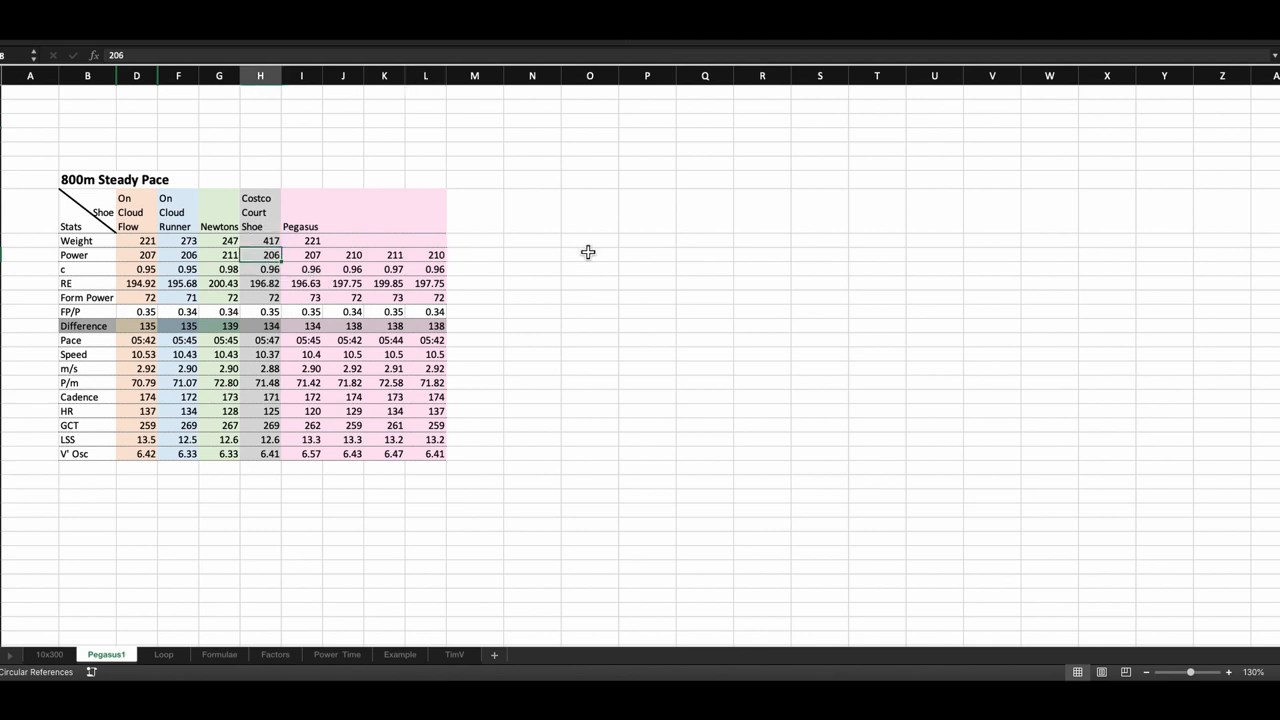
mouse_move(155, 300)
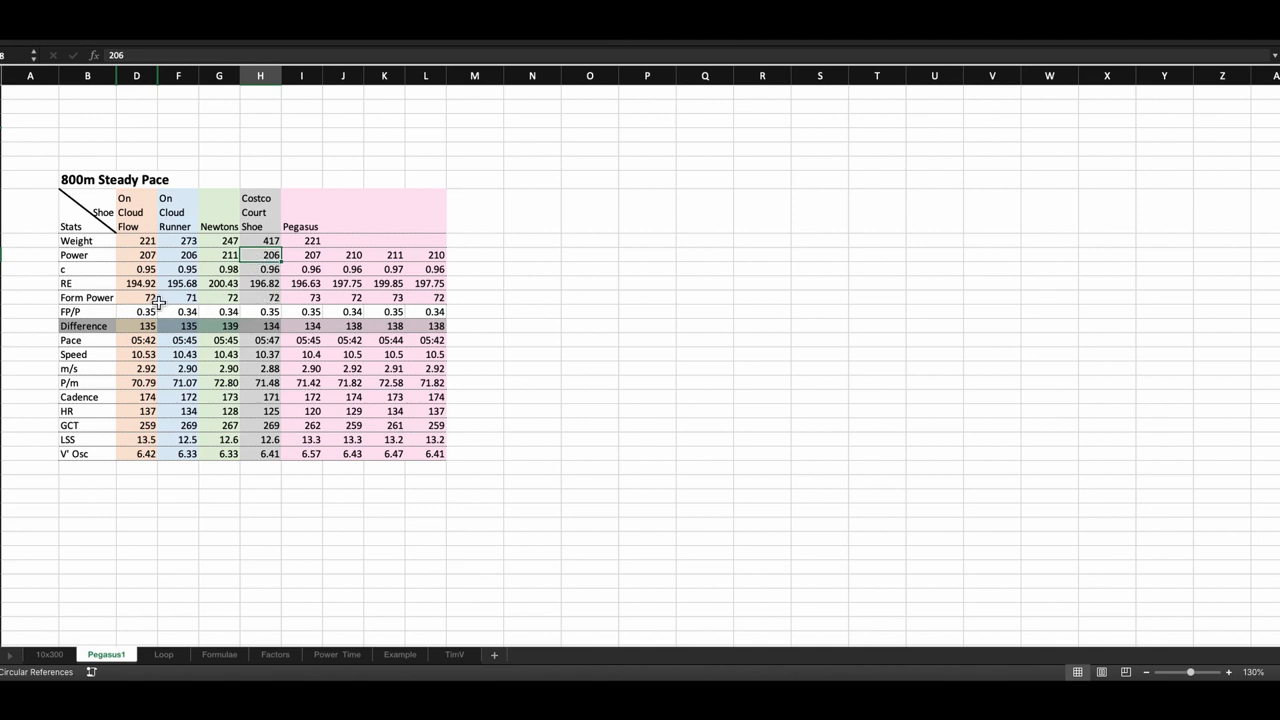
mouse_move(42, 440)
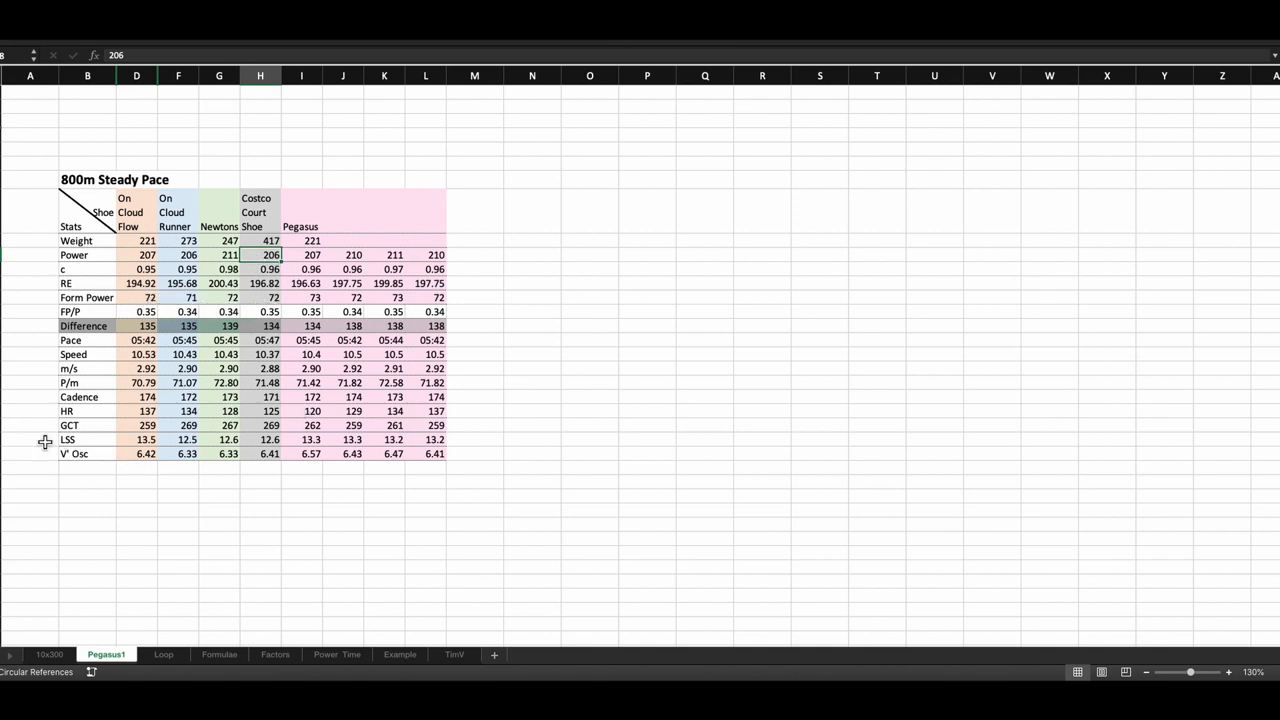
mouse_move(14, 351)
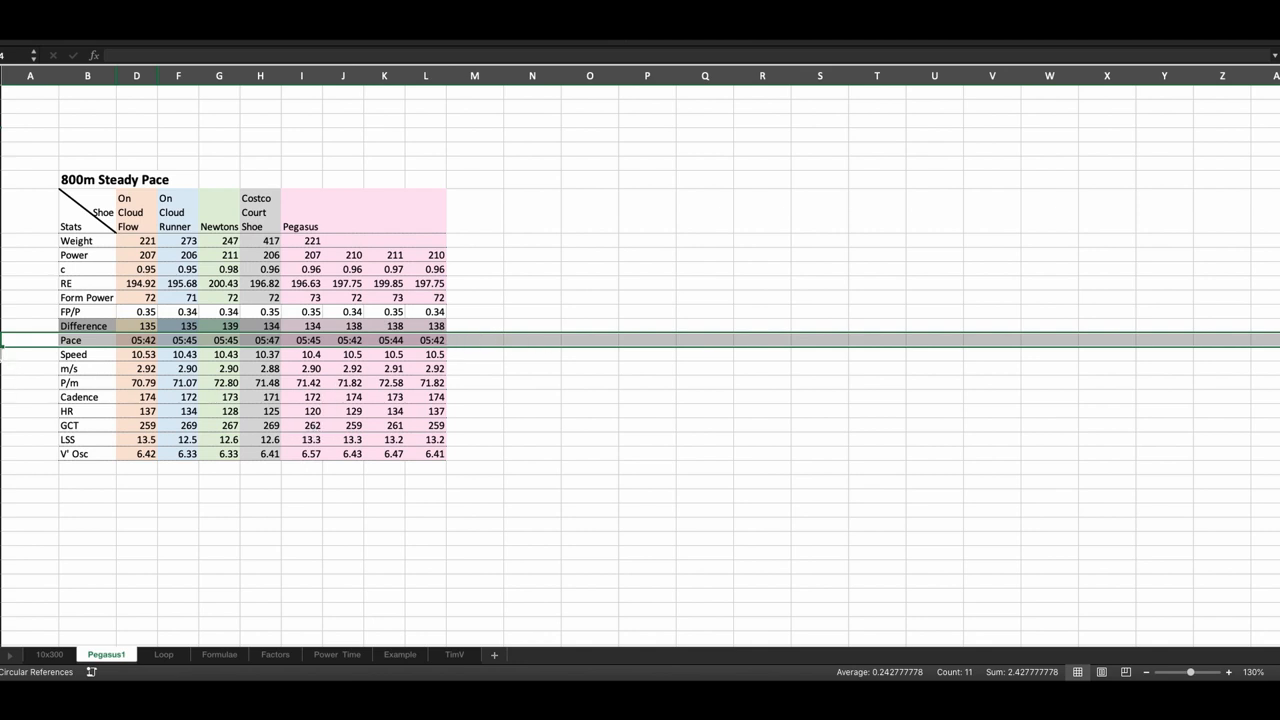
left_click(71, 354)
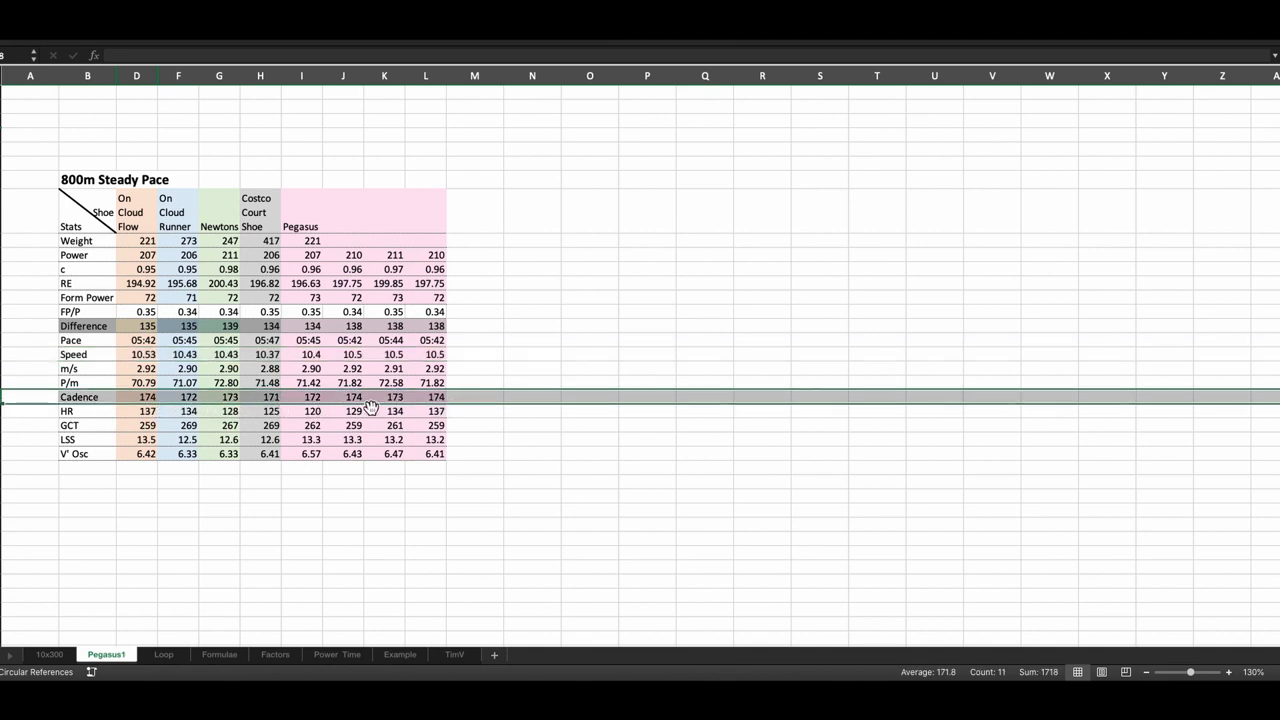
mouse_move(281, 408)
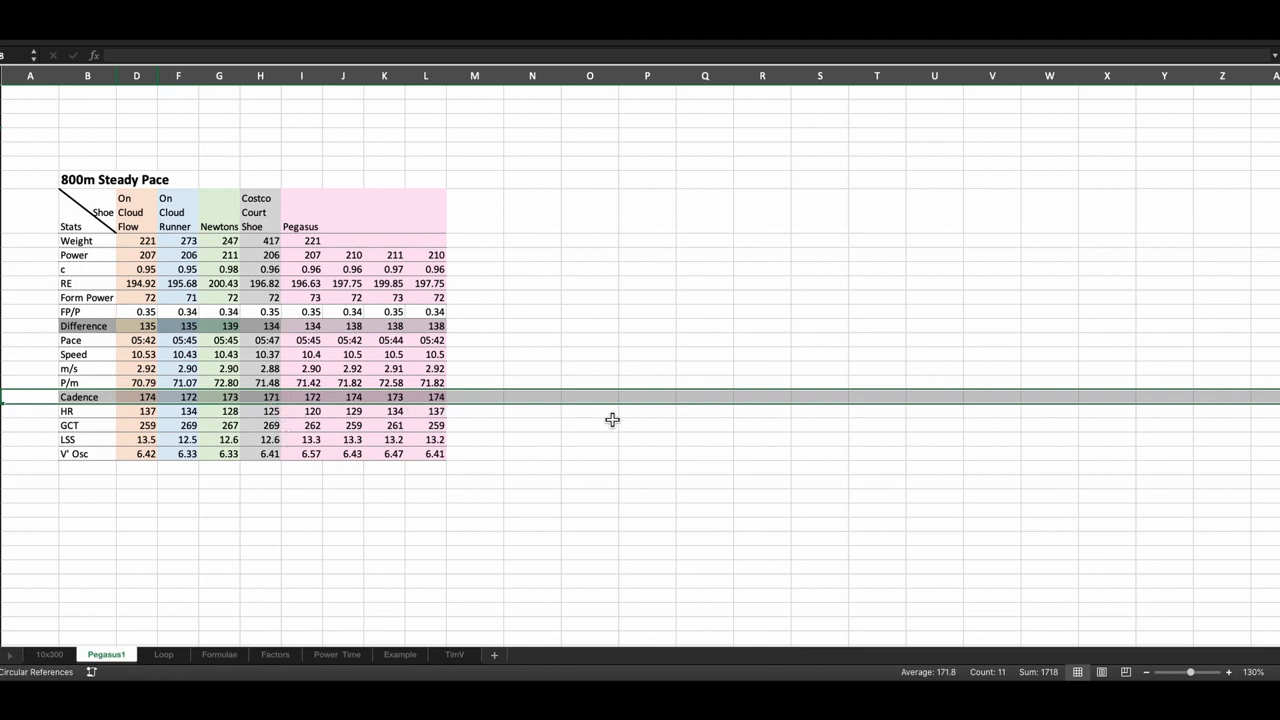
mouse_move(602, 421)
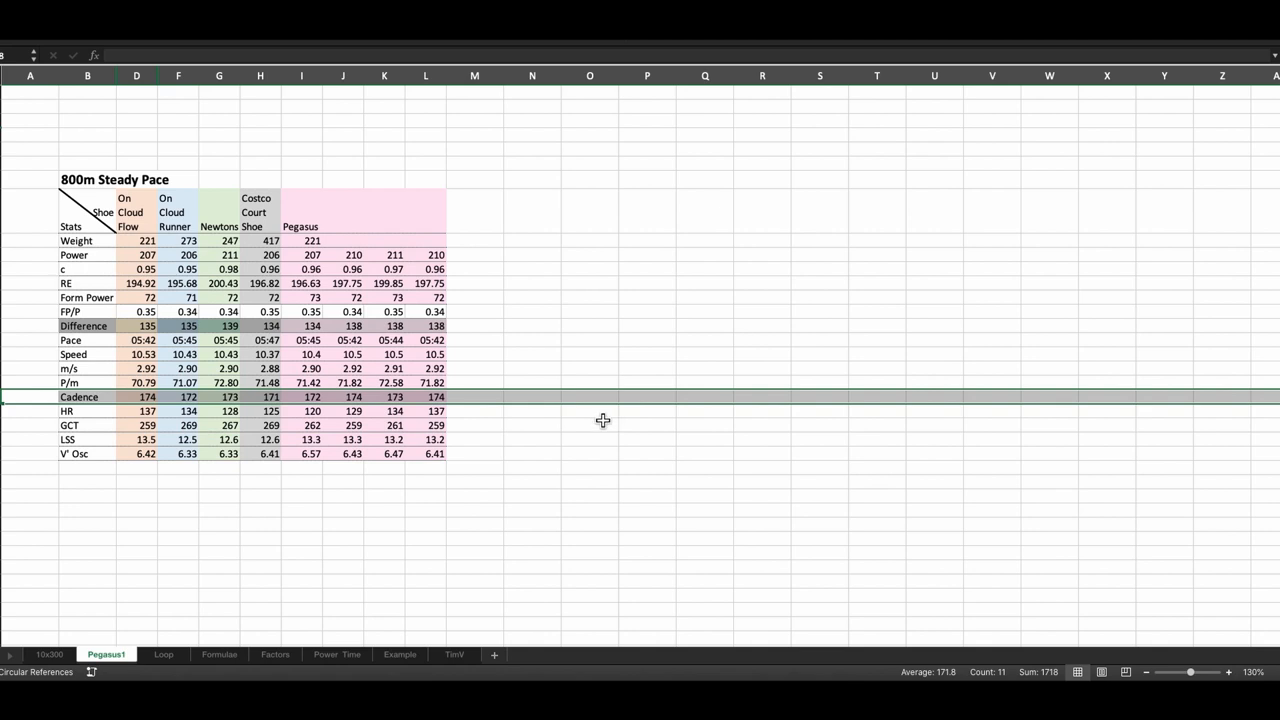
mouse_move(313, 425)
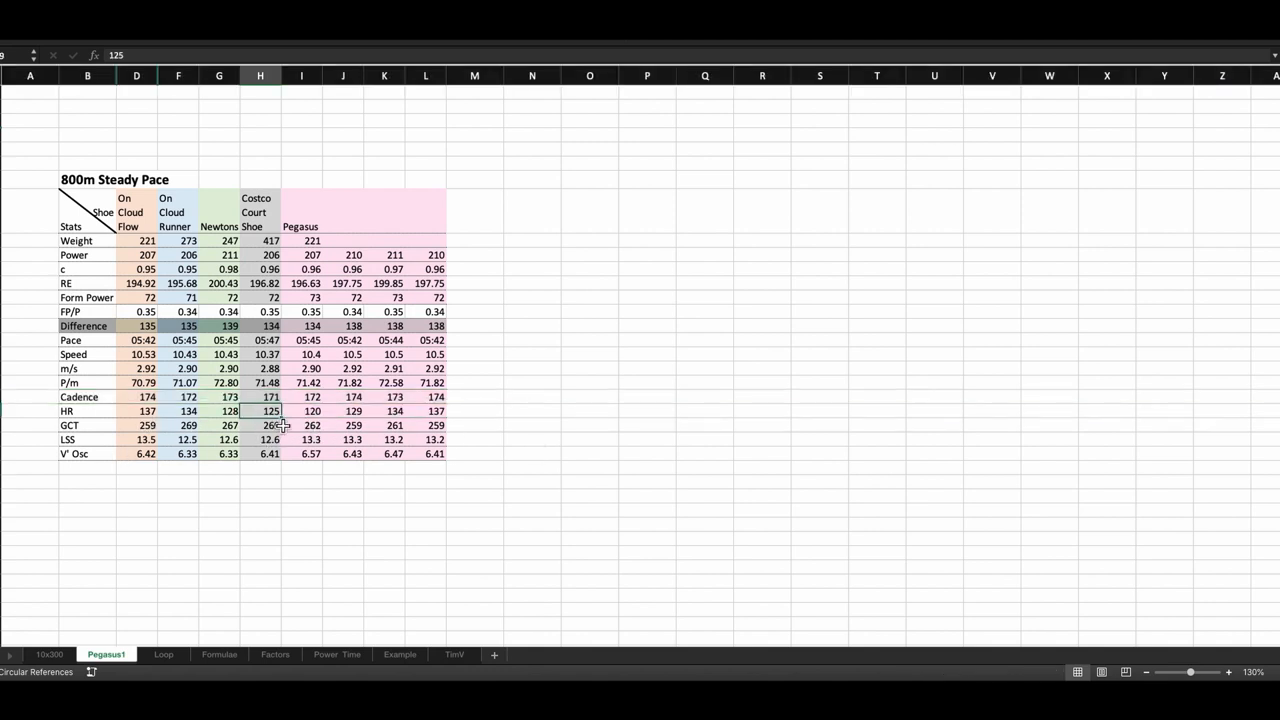
left_click(300, 411)
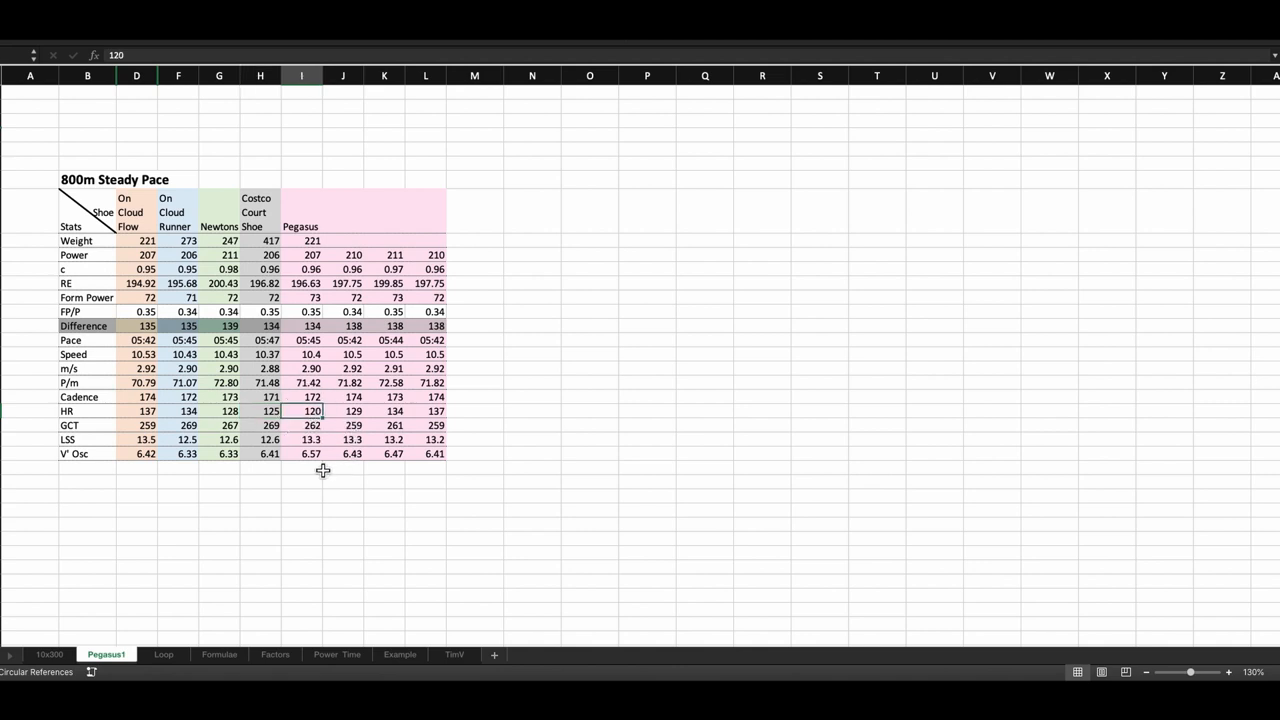
left_click(343, 411)
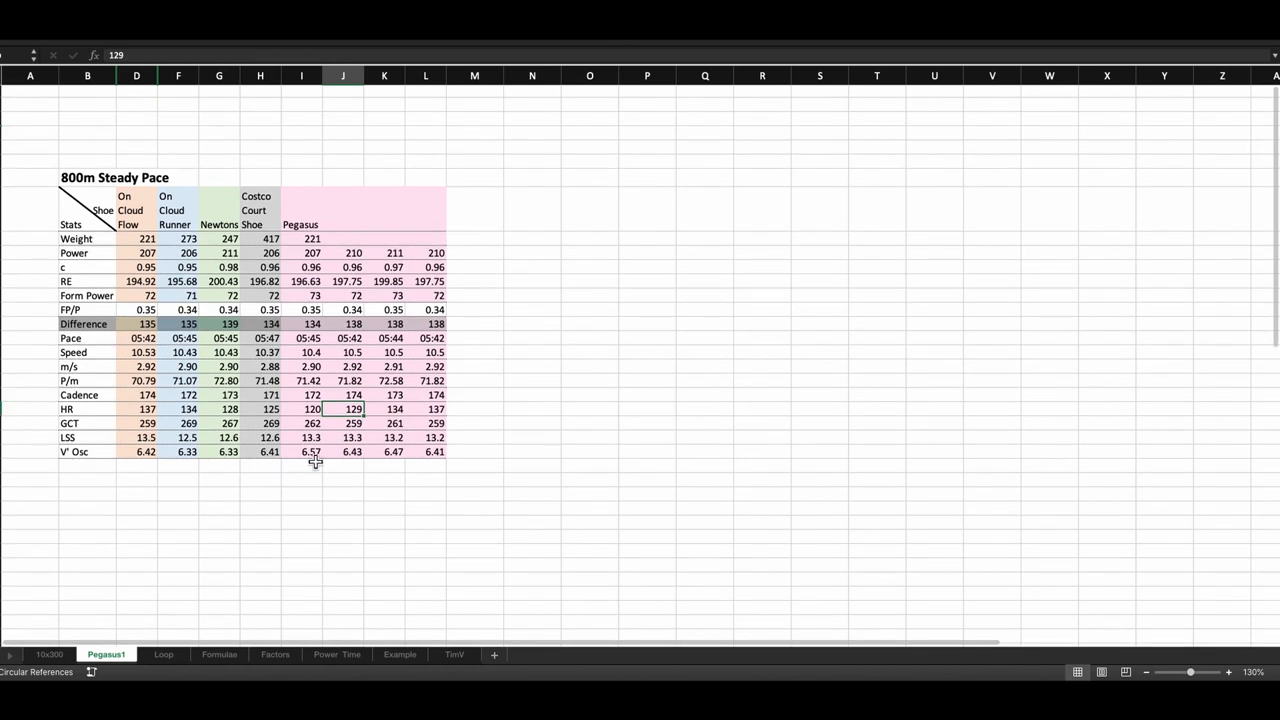
left_click(260, 437)
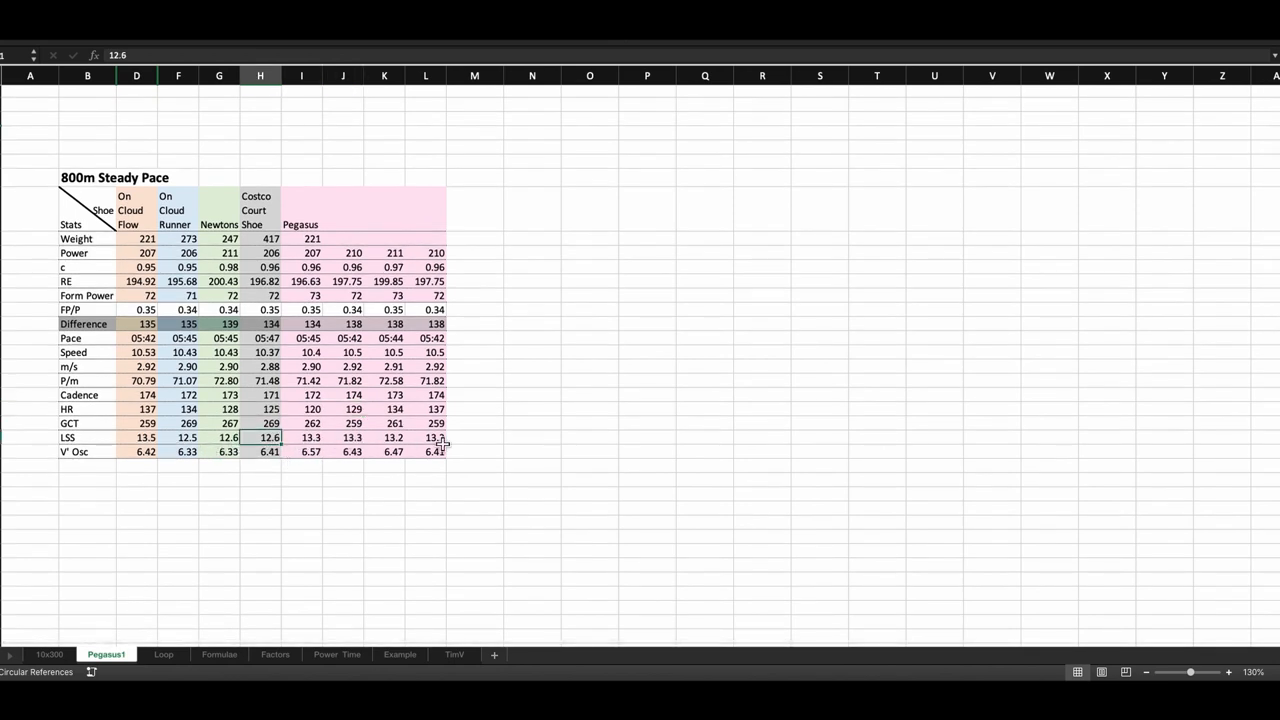
left_click(267, 452)
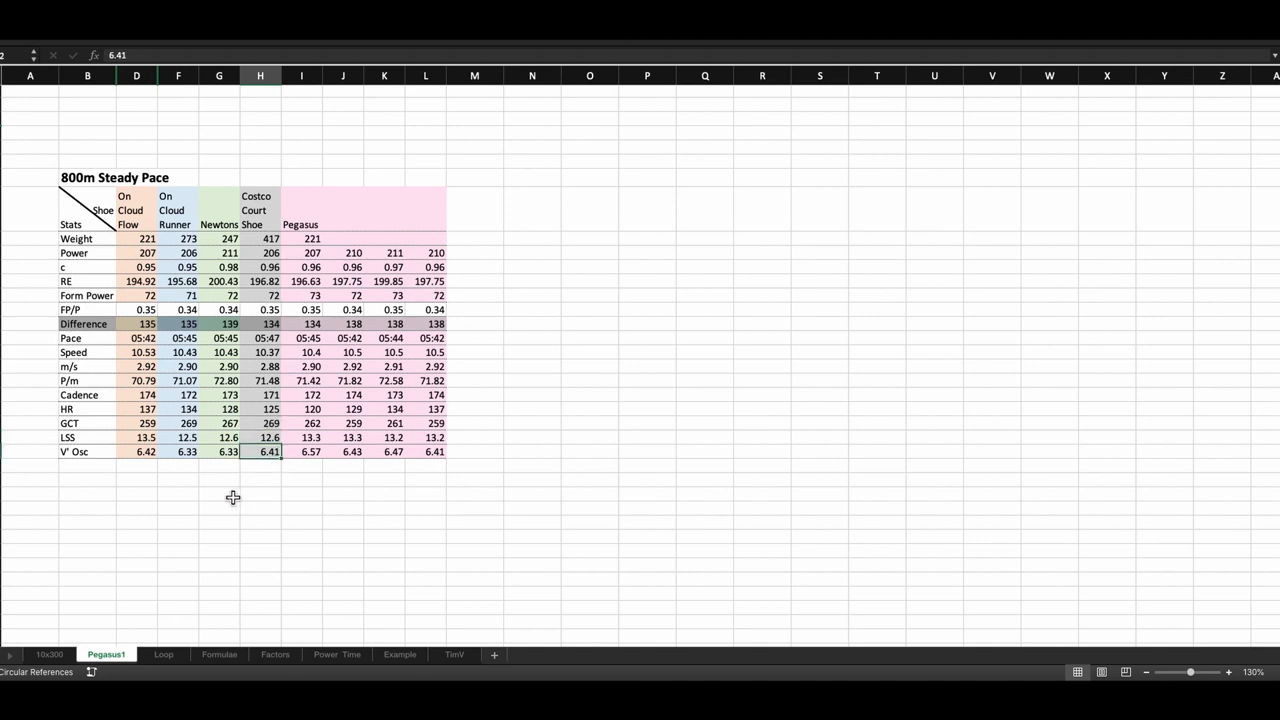
mouse_move(231, 497)
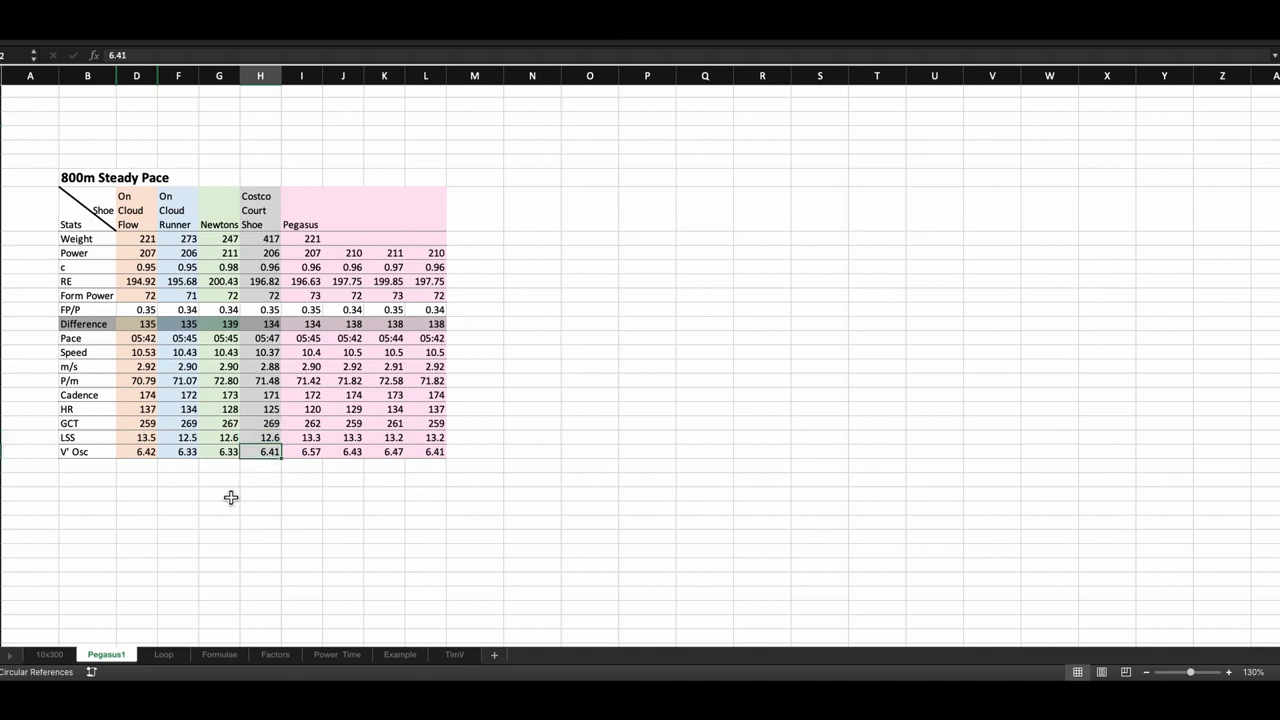